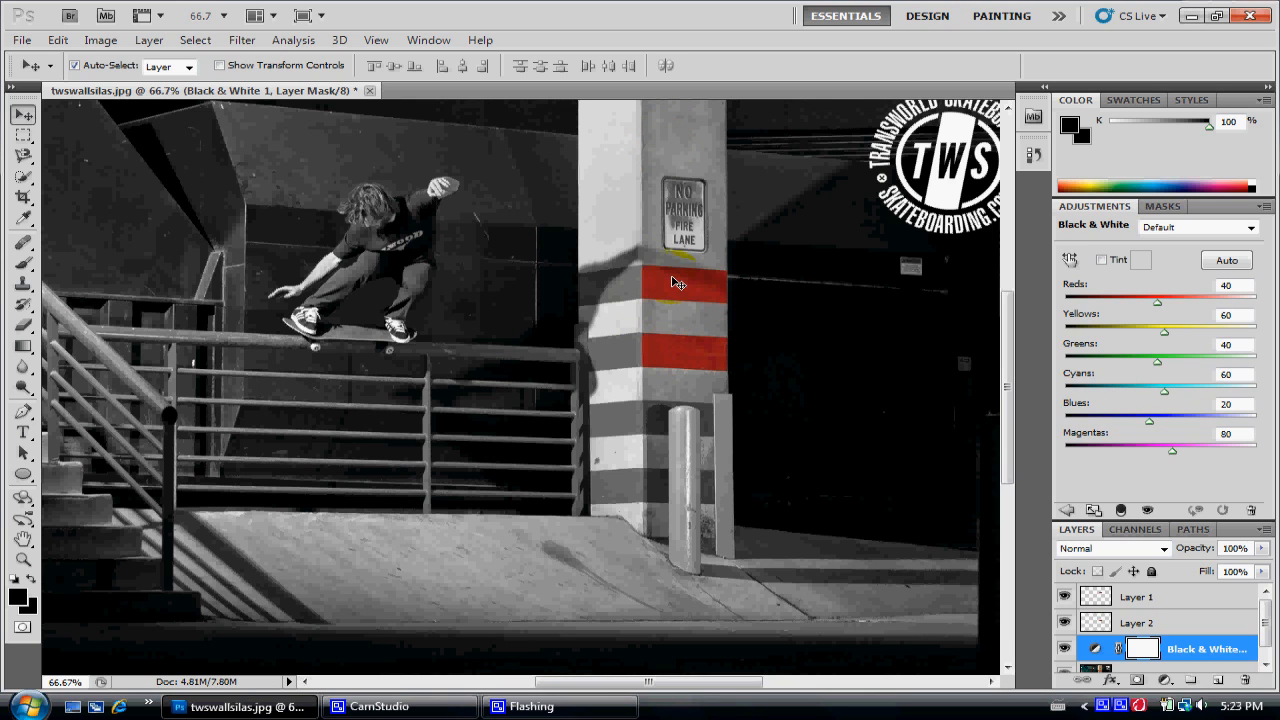
Revert the skateboard photo to its original full-colour image with only the Background layer
click(368, 90)
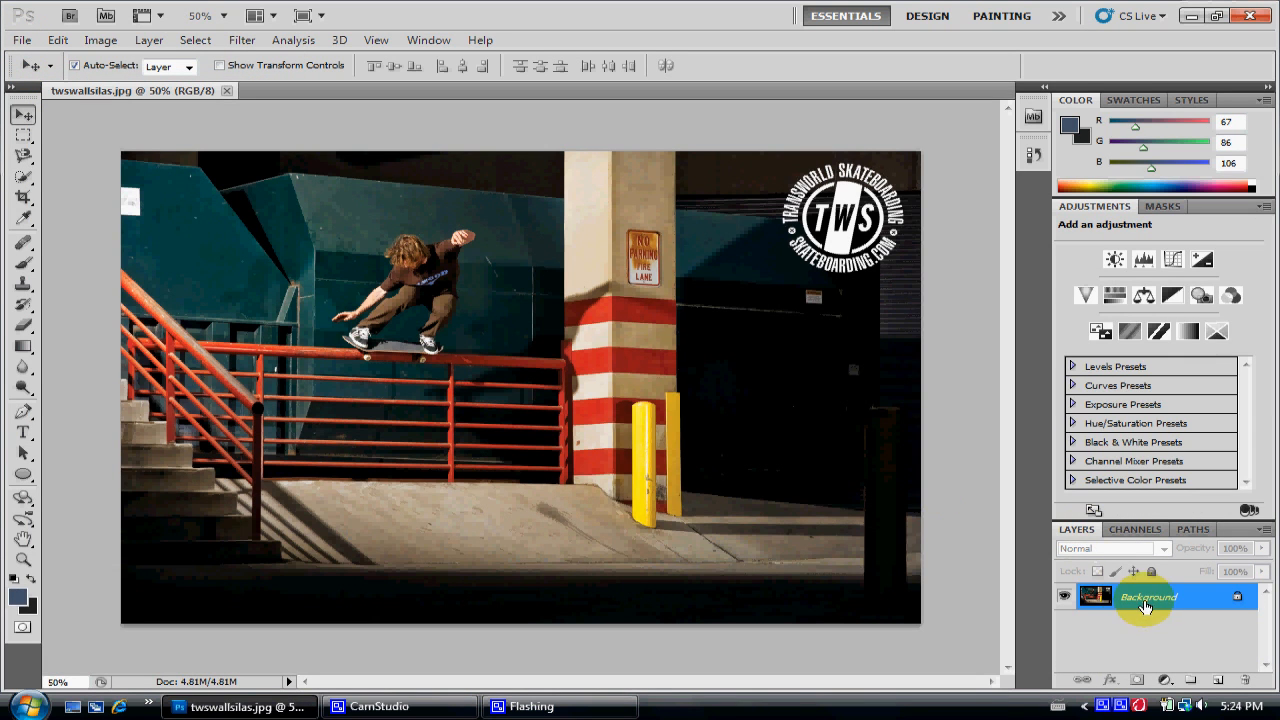
Convert Background to Layer 0 and quick-select the top red stripe on the pillar
double_click(1146, 596)
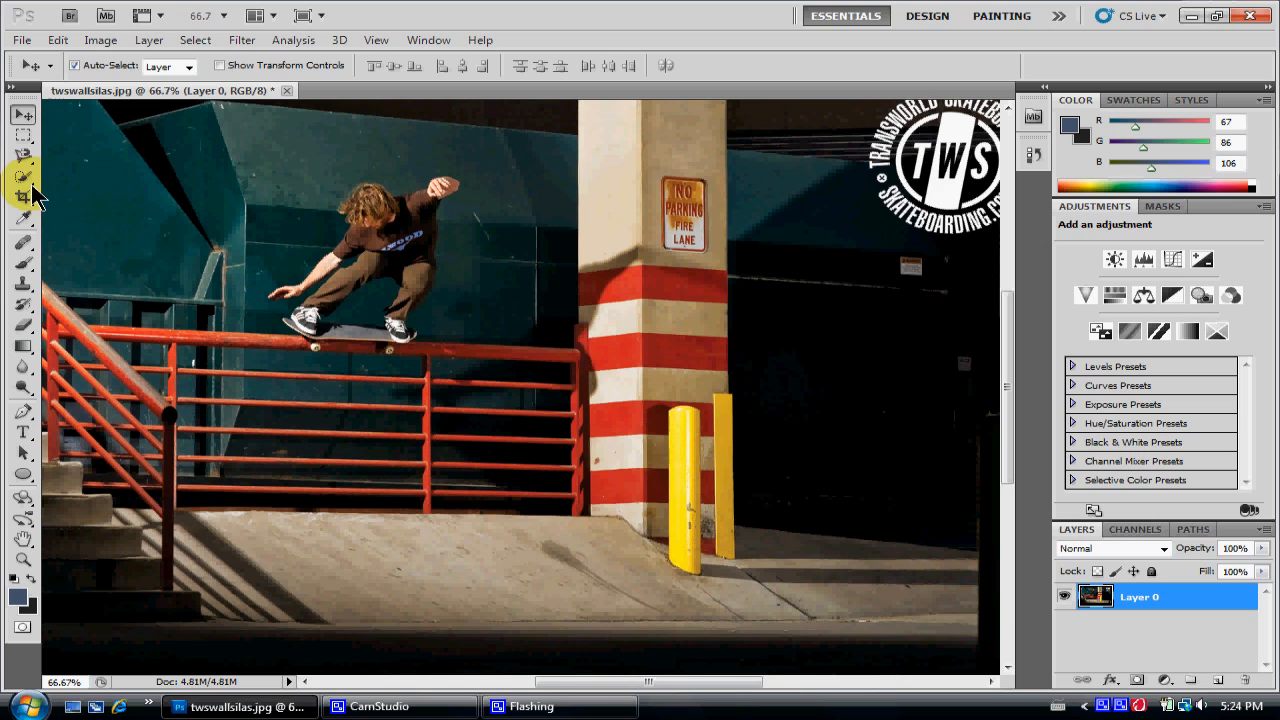
mouse_move(16, 180)
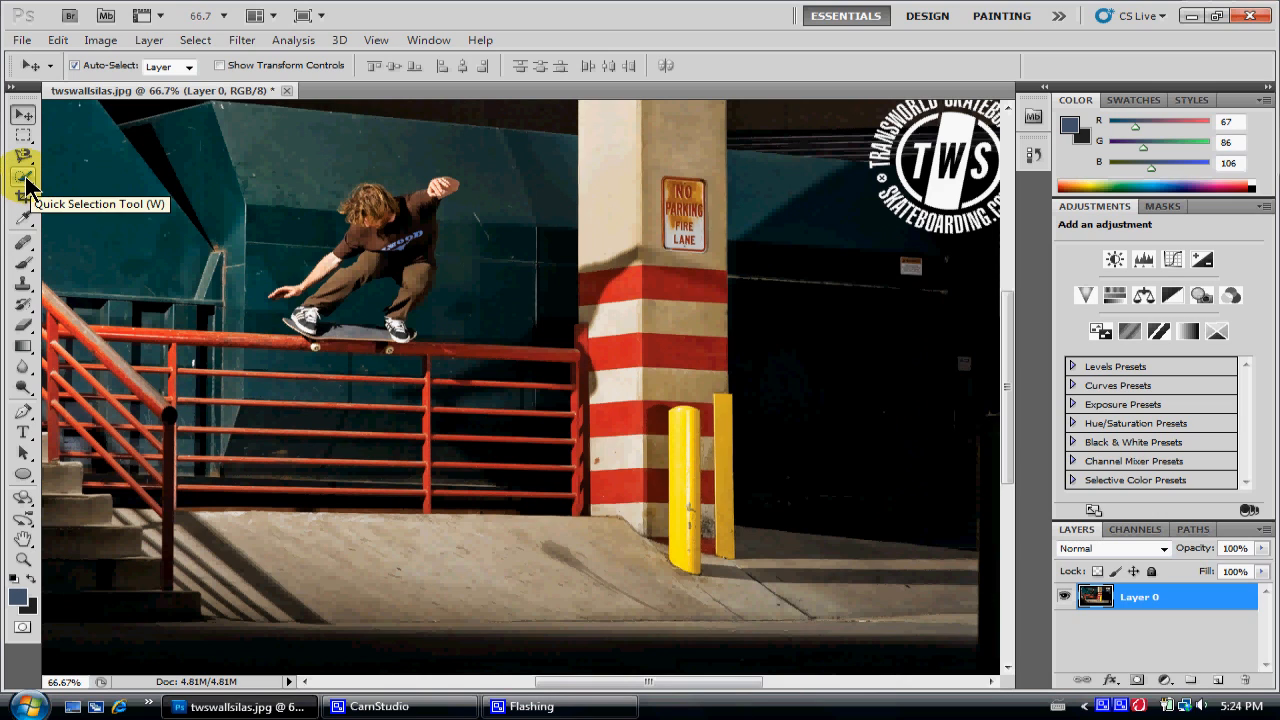
right_click(16, 176)
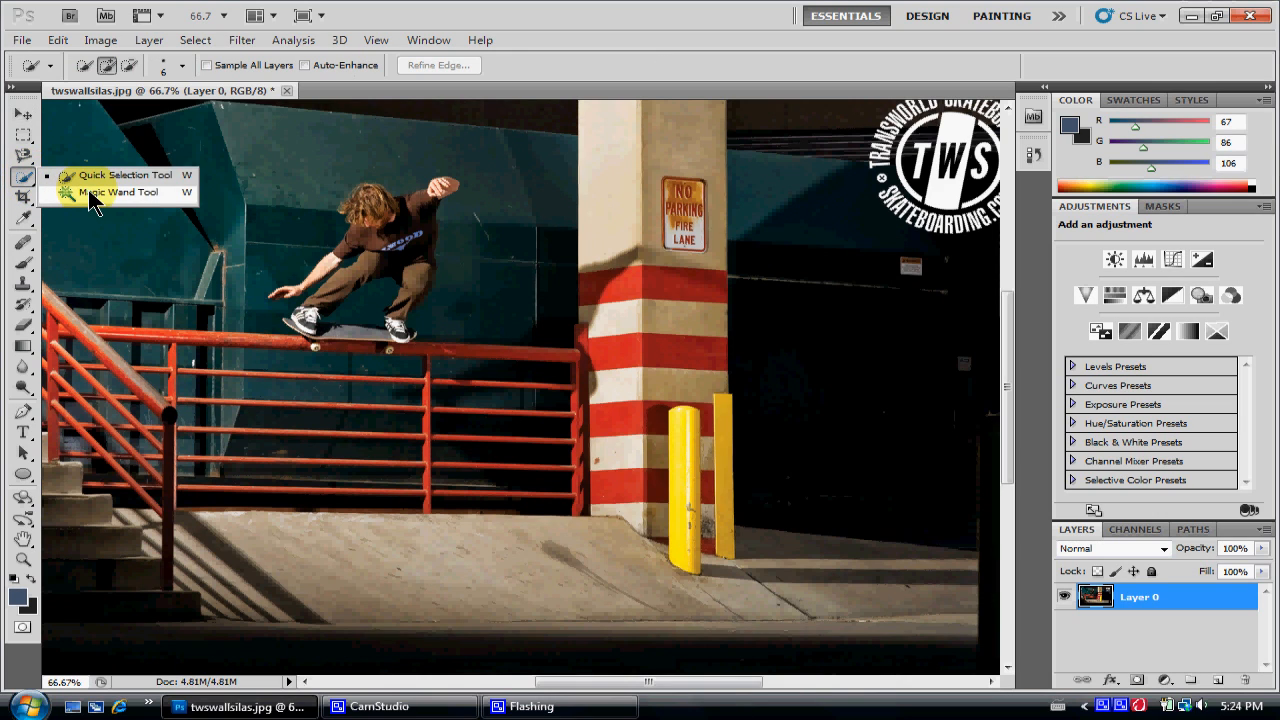
mouse_move(100, 198)
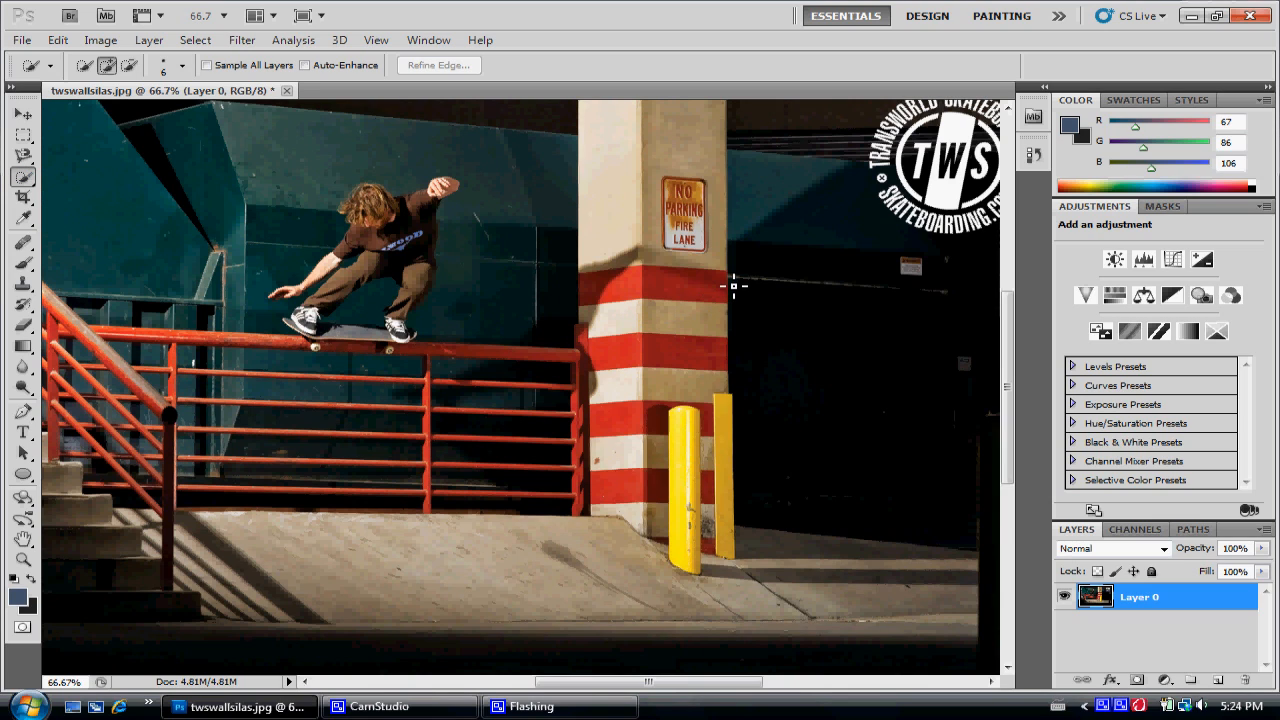
mouse_move(736, 280)
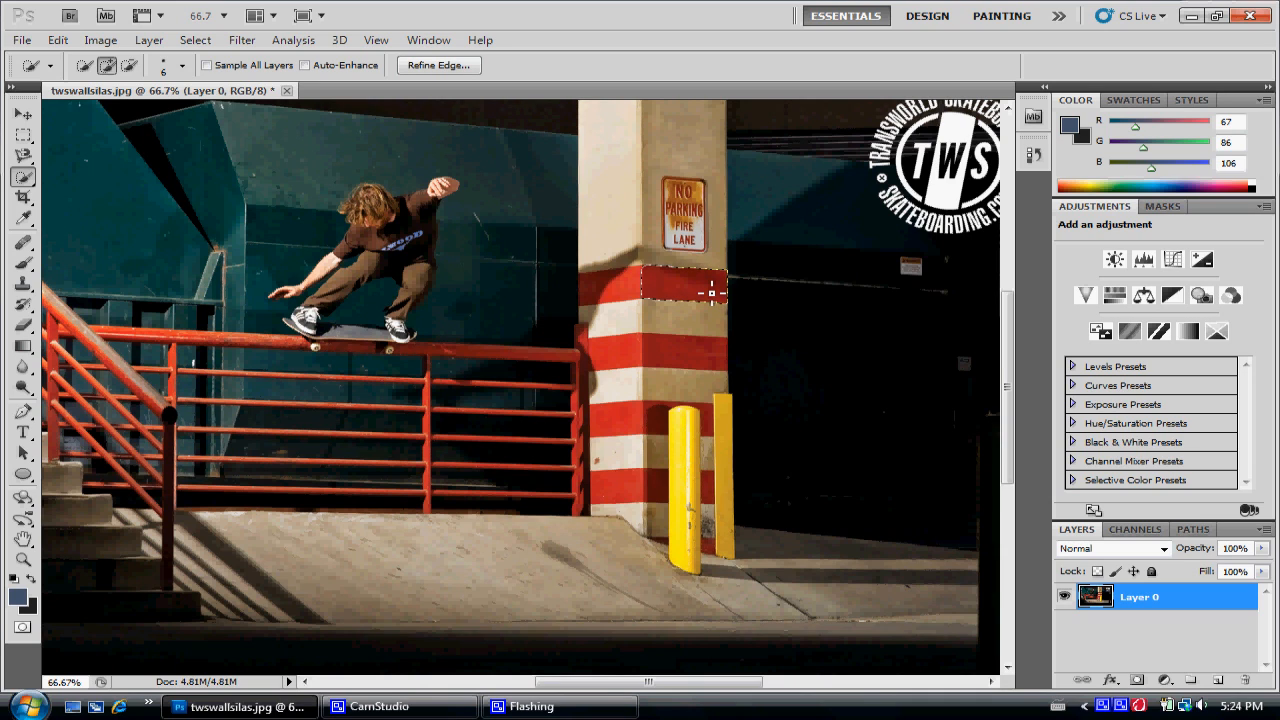
right_click(700, 290)
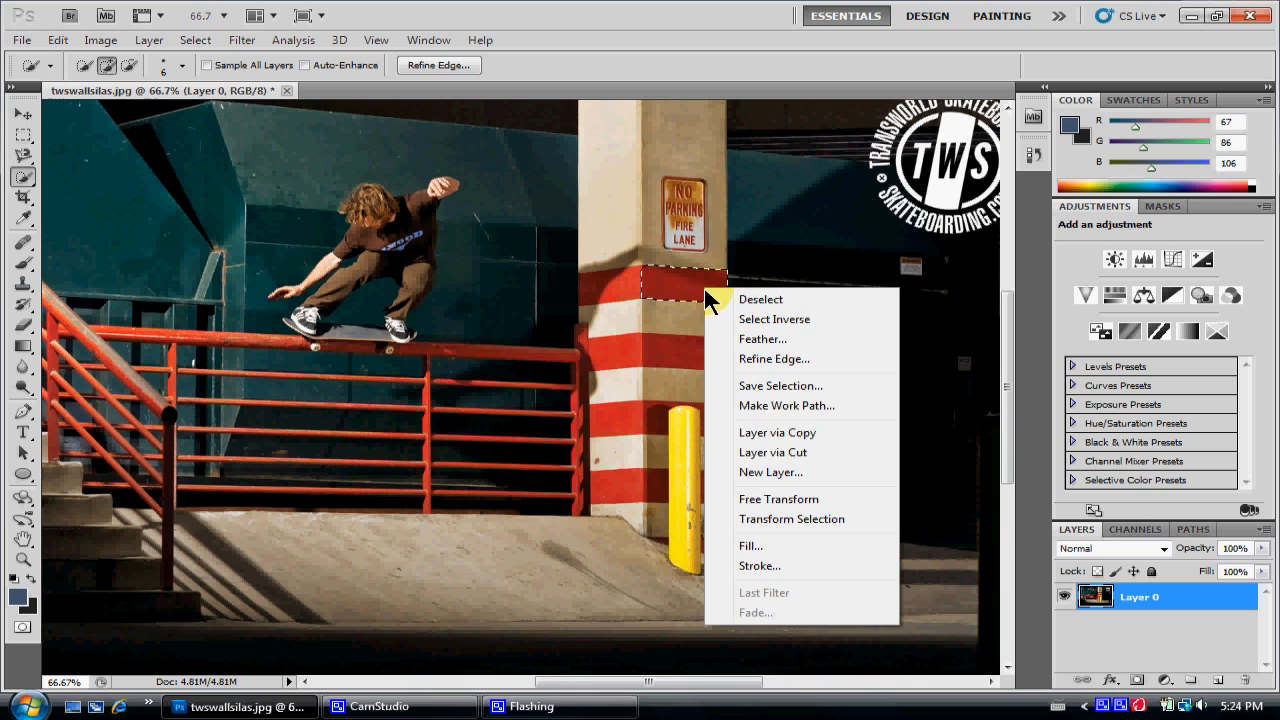
mouse_move(784, 432)
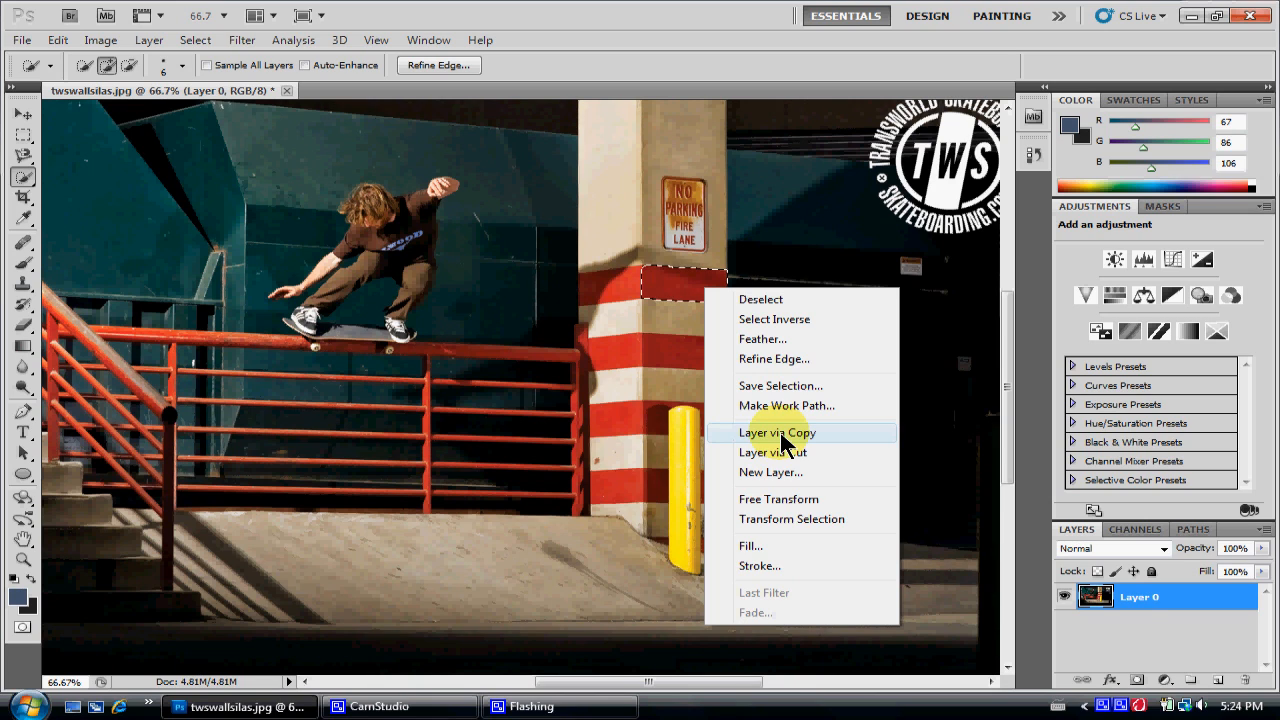
Copy the selected top stripe onto a new layer and return to editing Layer 0
click(780, 432)
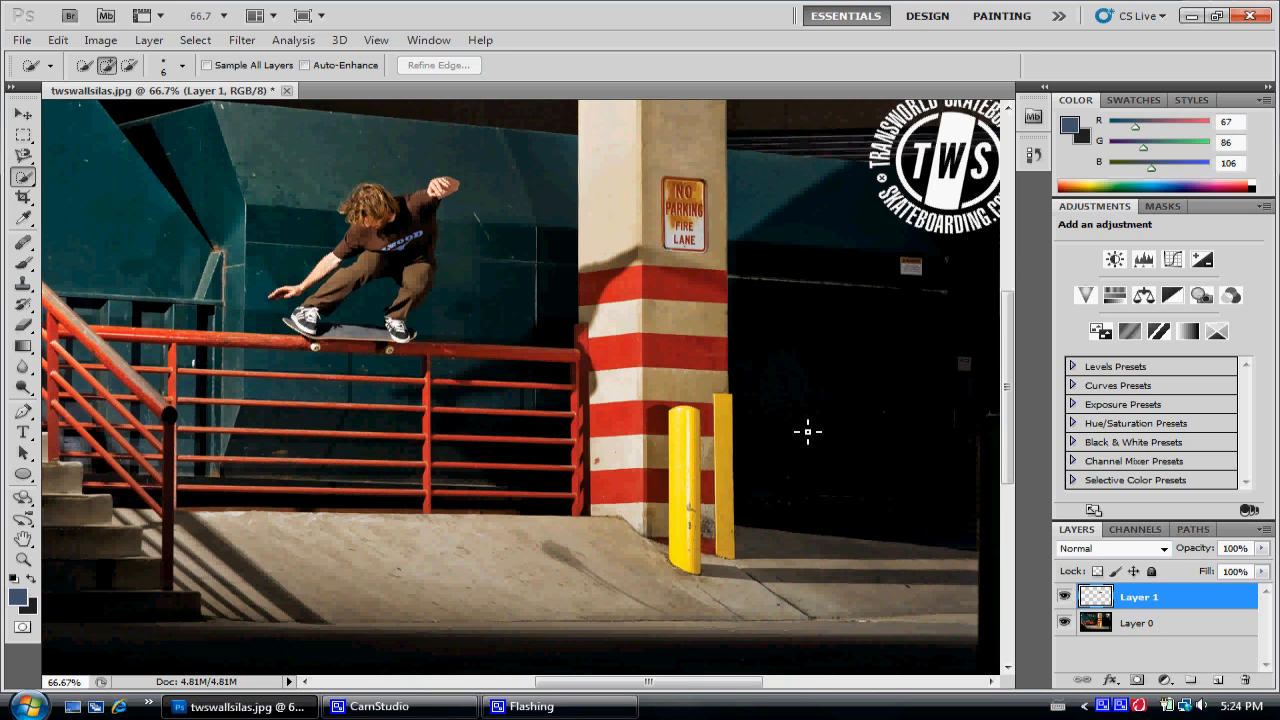
click(1136, 624)
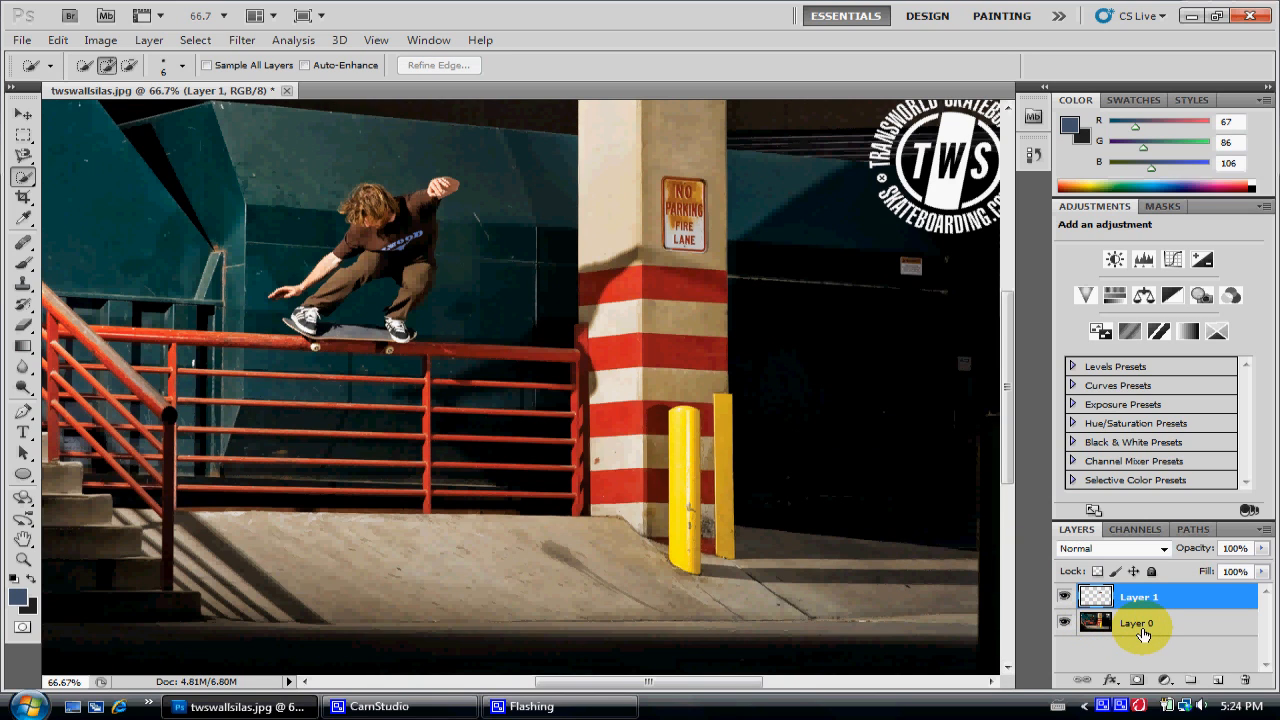
click(1140, 632)
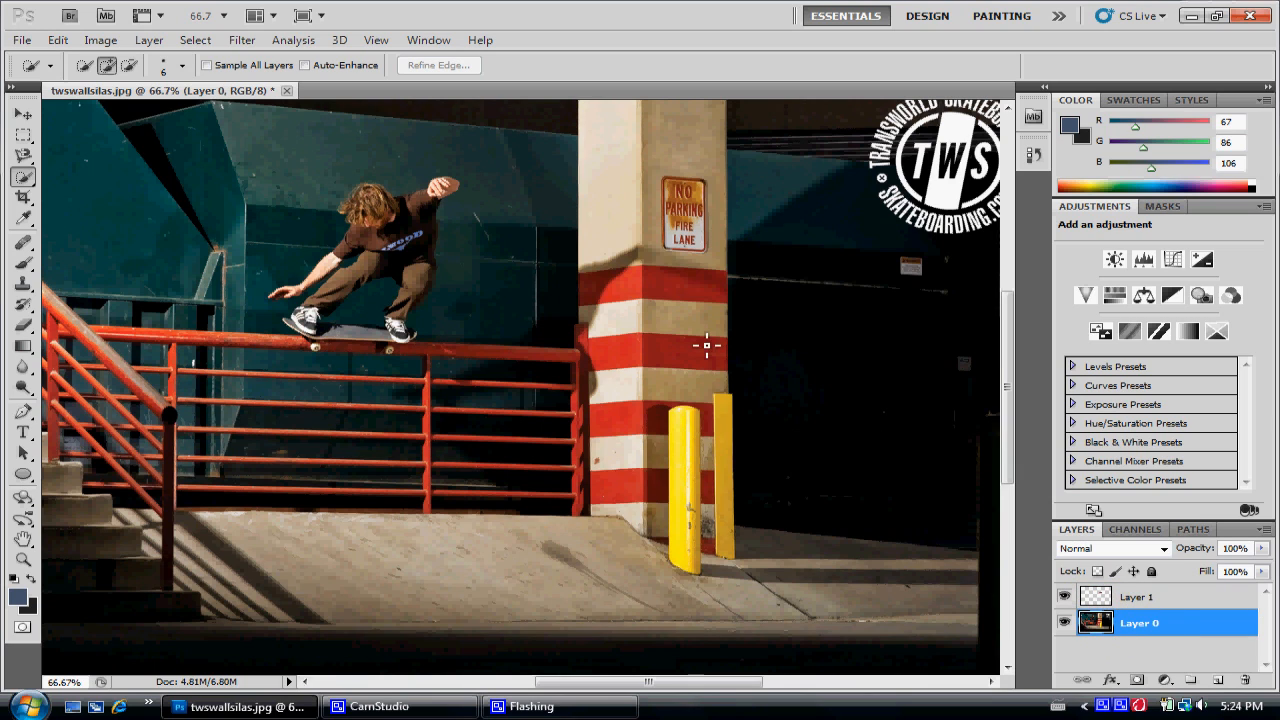
mouse_move(736, 348)
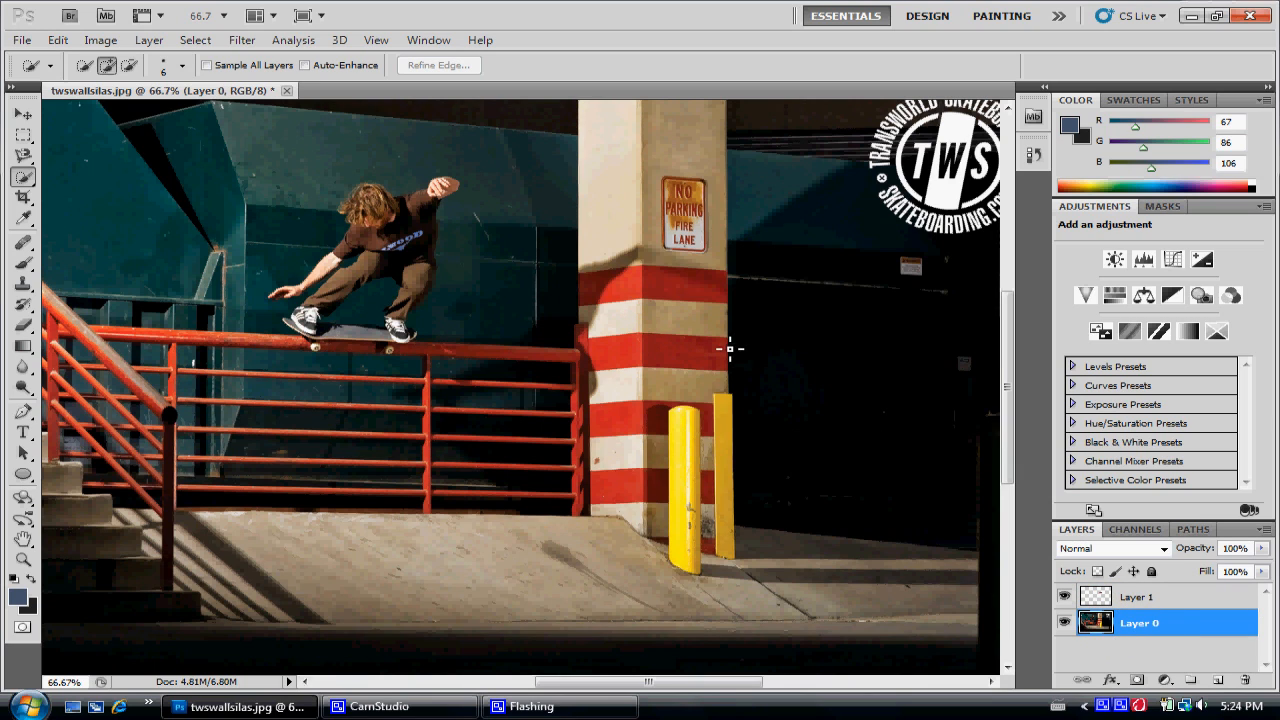
Quick-select the second red stripe, copy it onto its own layer and return to Layer 0
drag(656, 336, 716, 364)
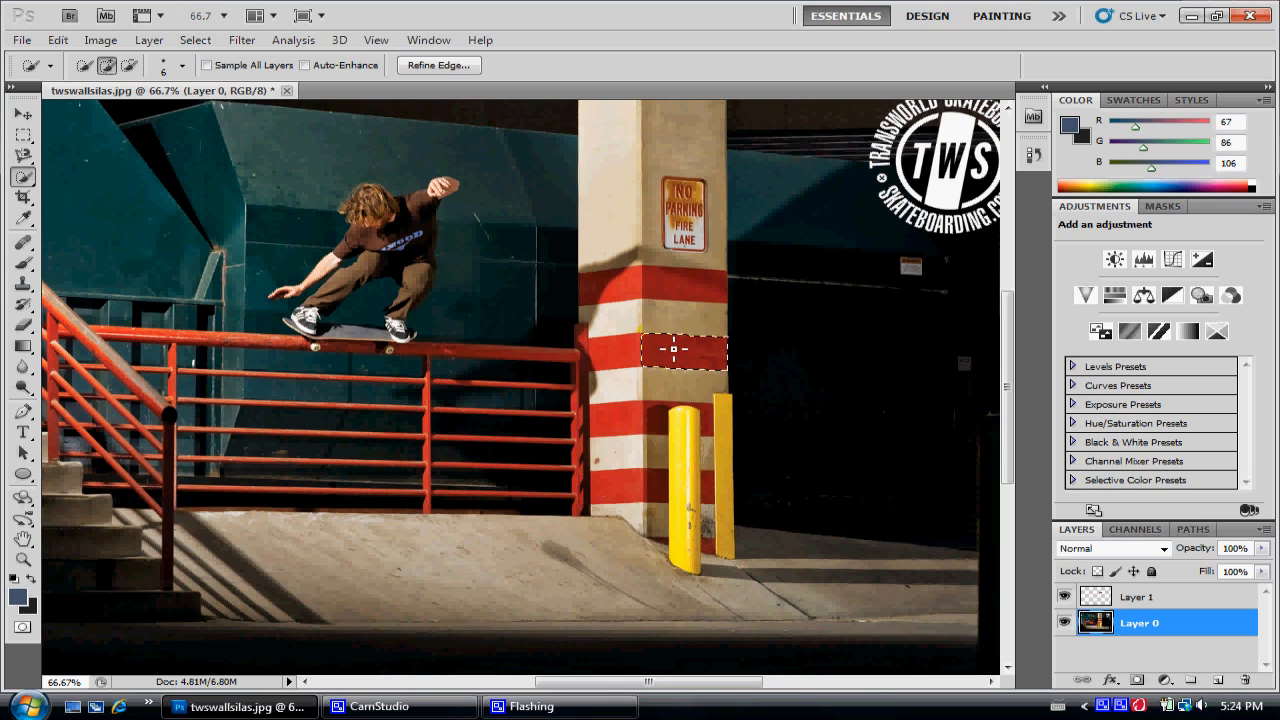
right_click(670, 350)
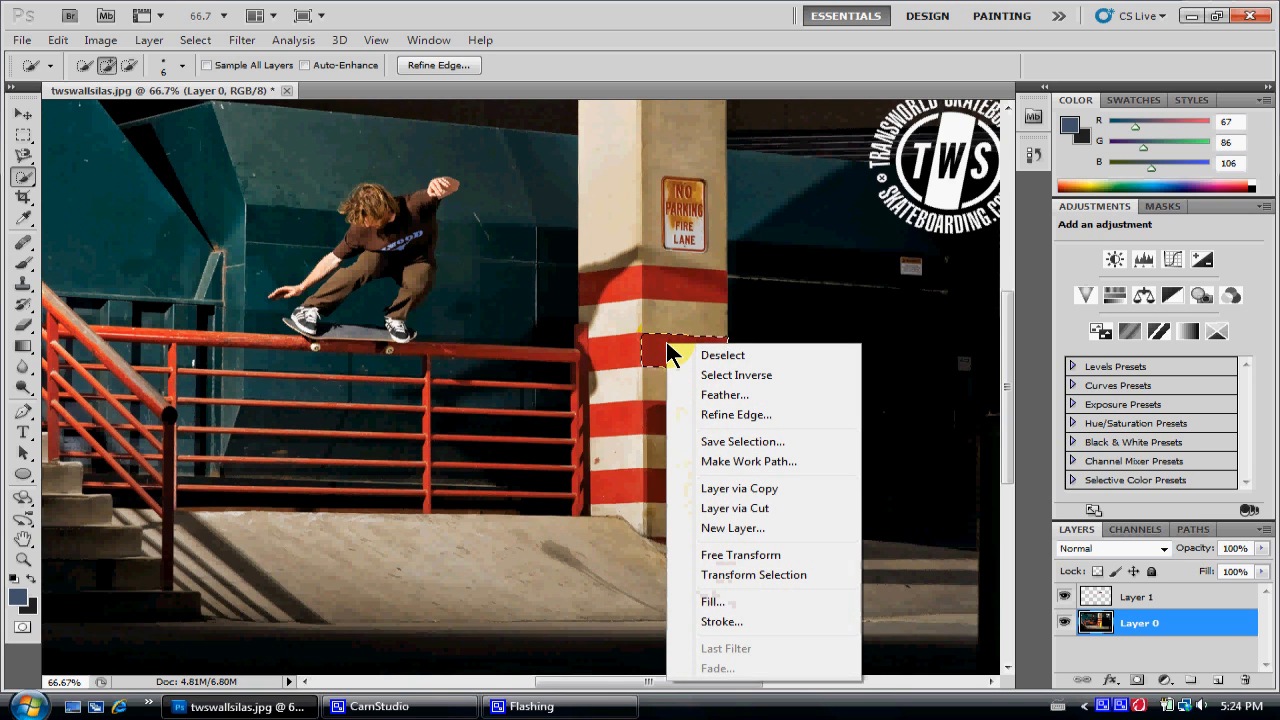
mouse_move(740, 488)
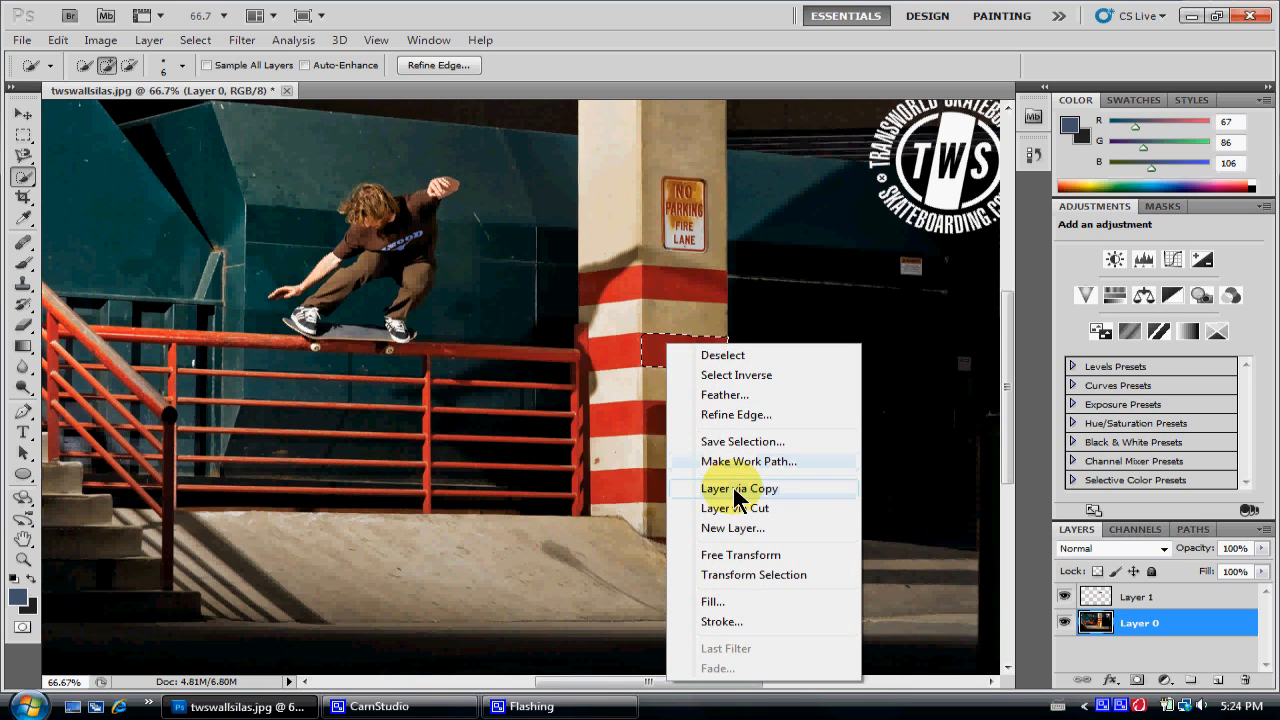
mouse_move(774, 498)
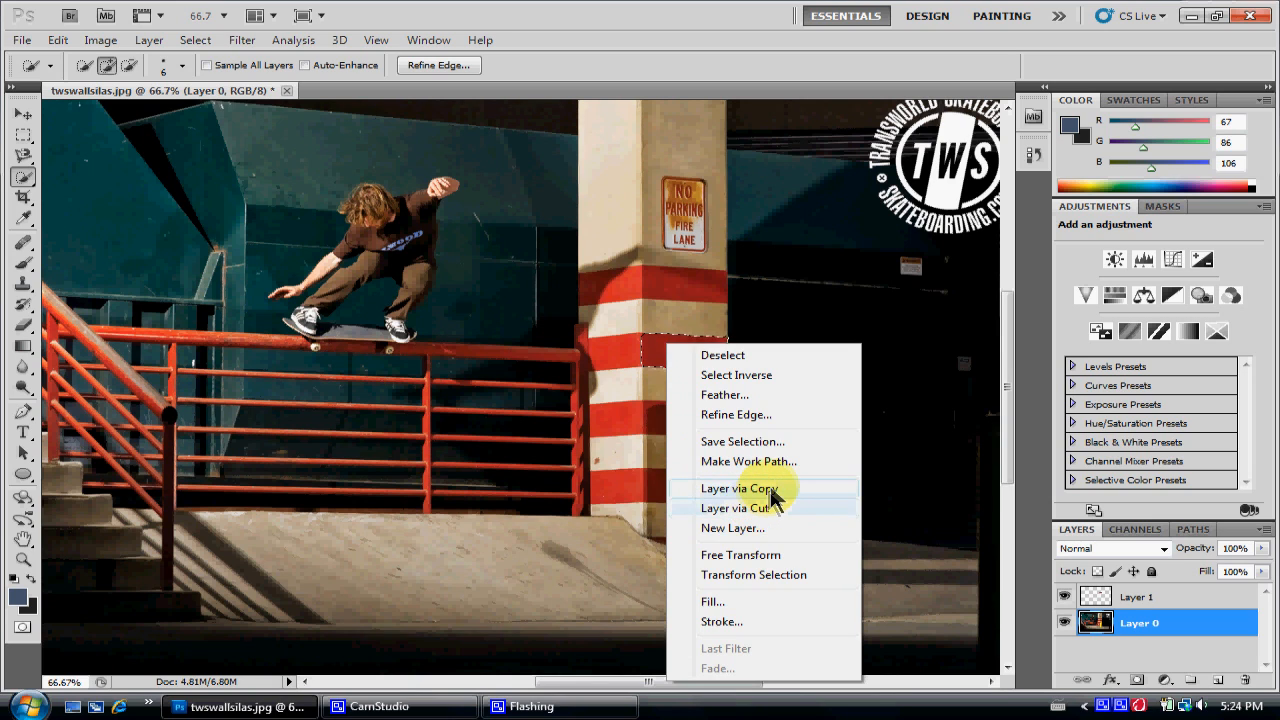
click(740, 488)
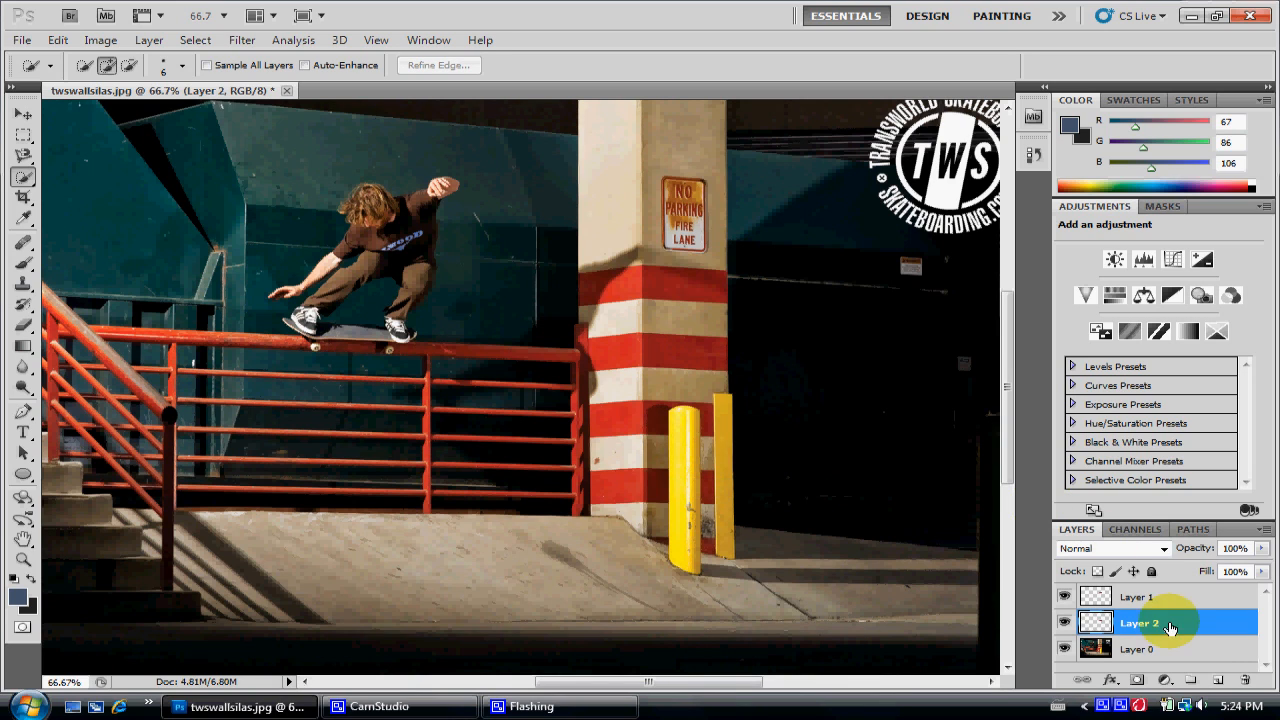
click(1146, 650)
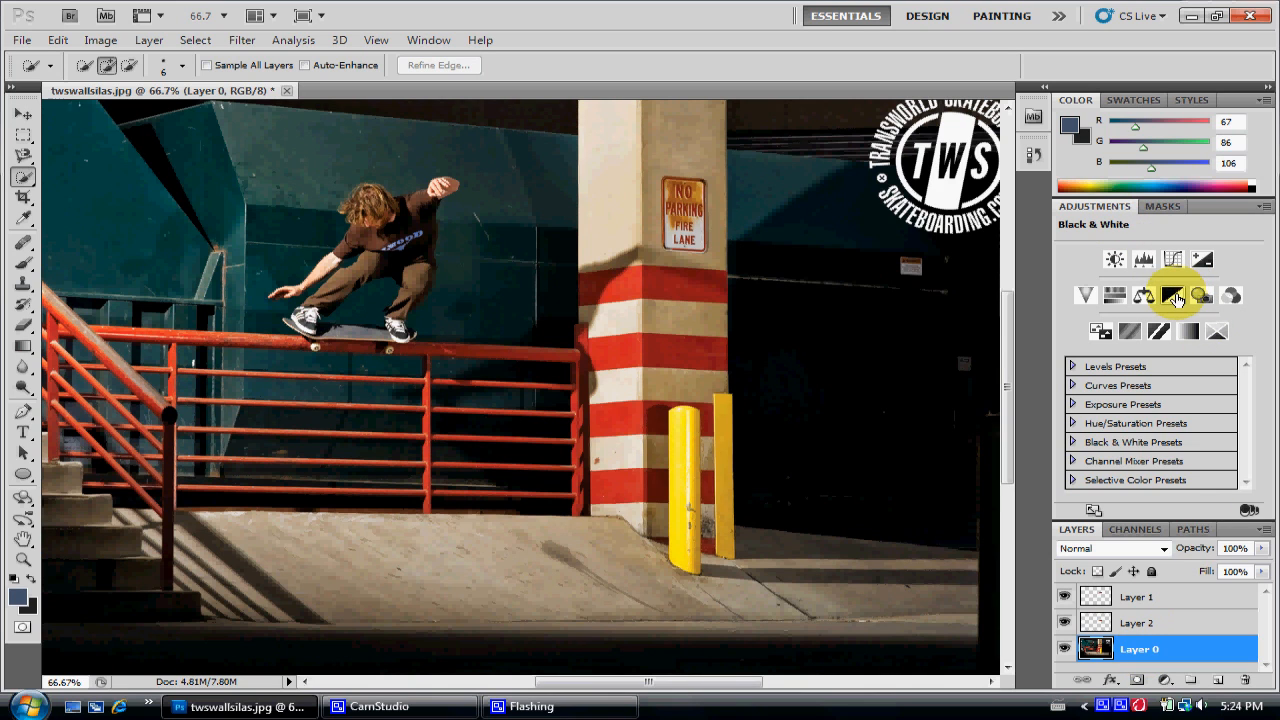
click(1172, 296)
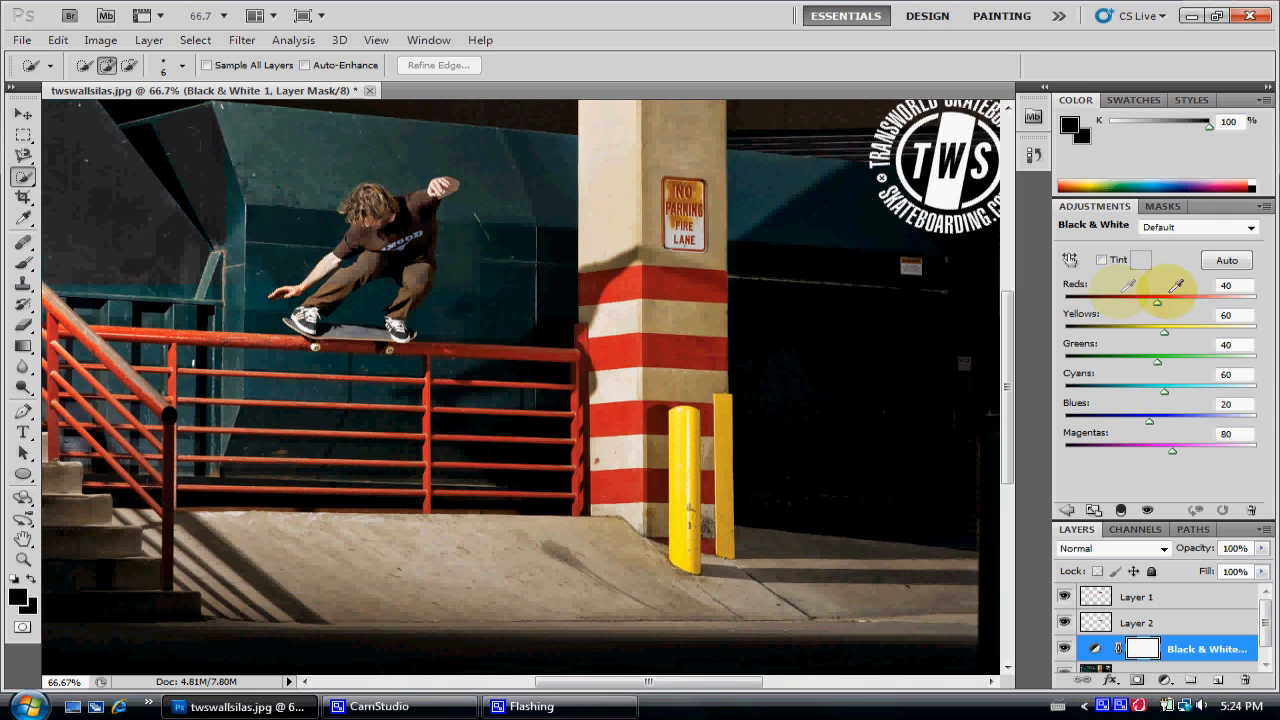
click(20, 120)
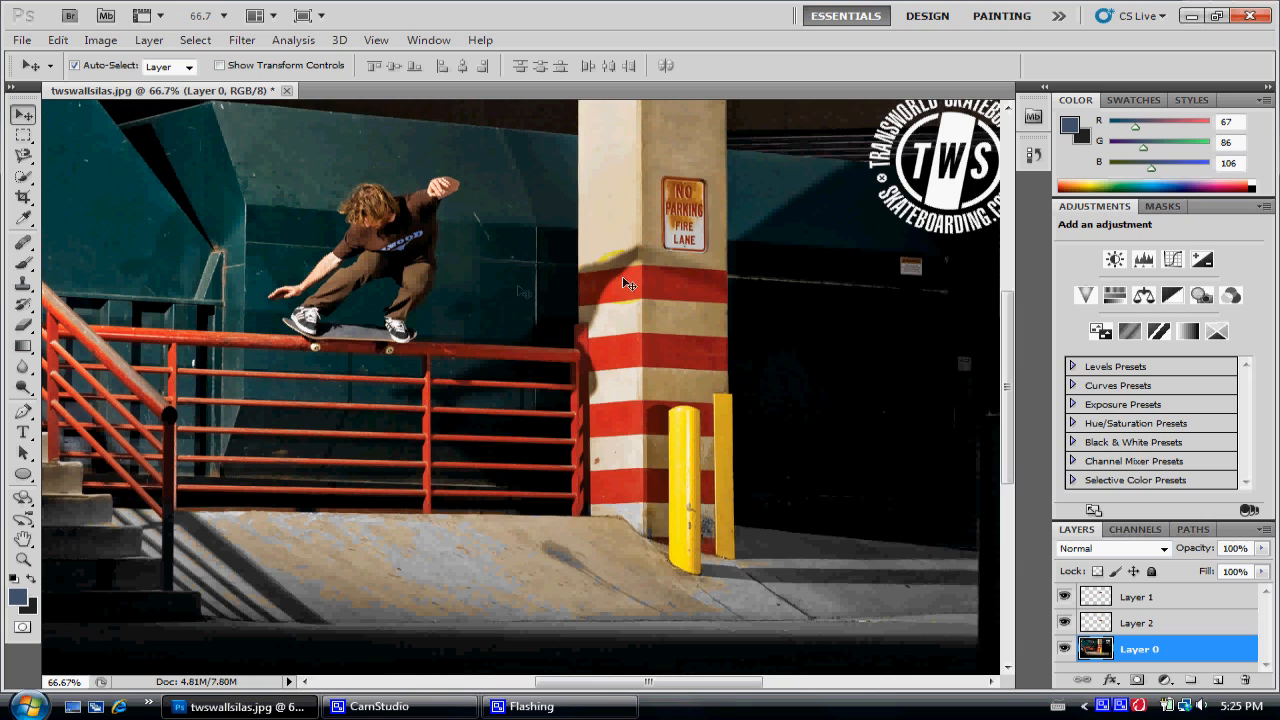
Quick-select another red stripe on the pillar before closing the document
click(16, 176)
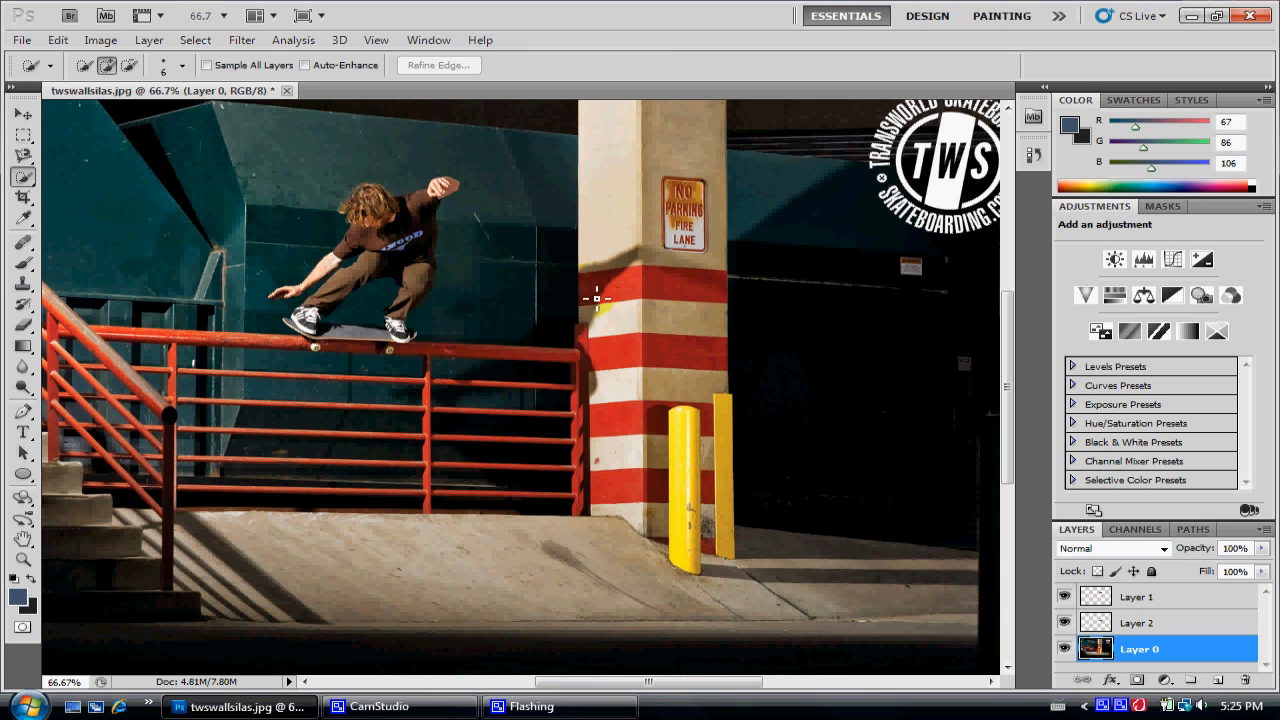
drag(596, 270, 730, 296)
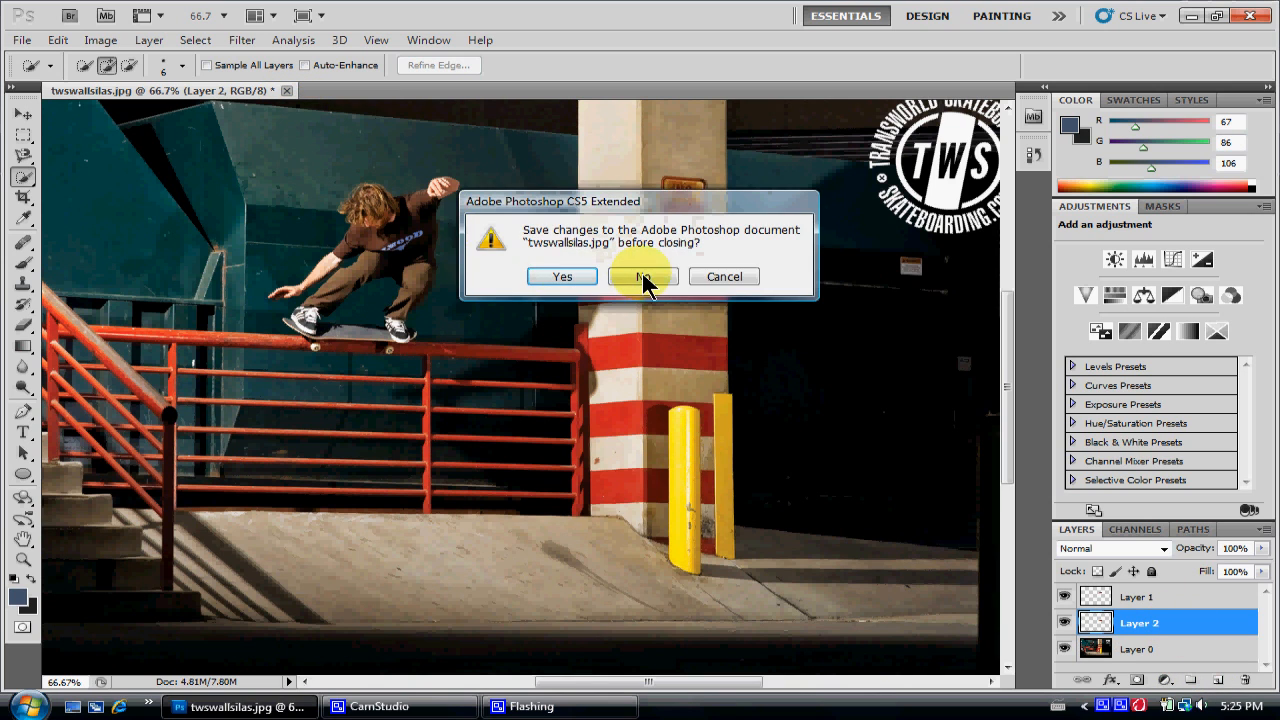
Discard changes, reopen twswallsilas.jpg and convert its Background into Layer 0
click(640, 276)
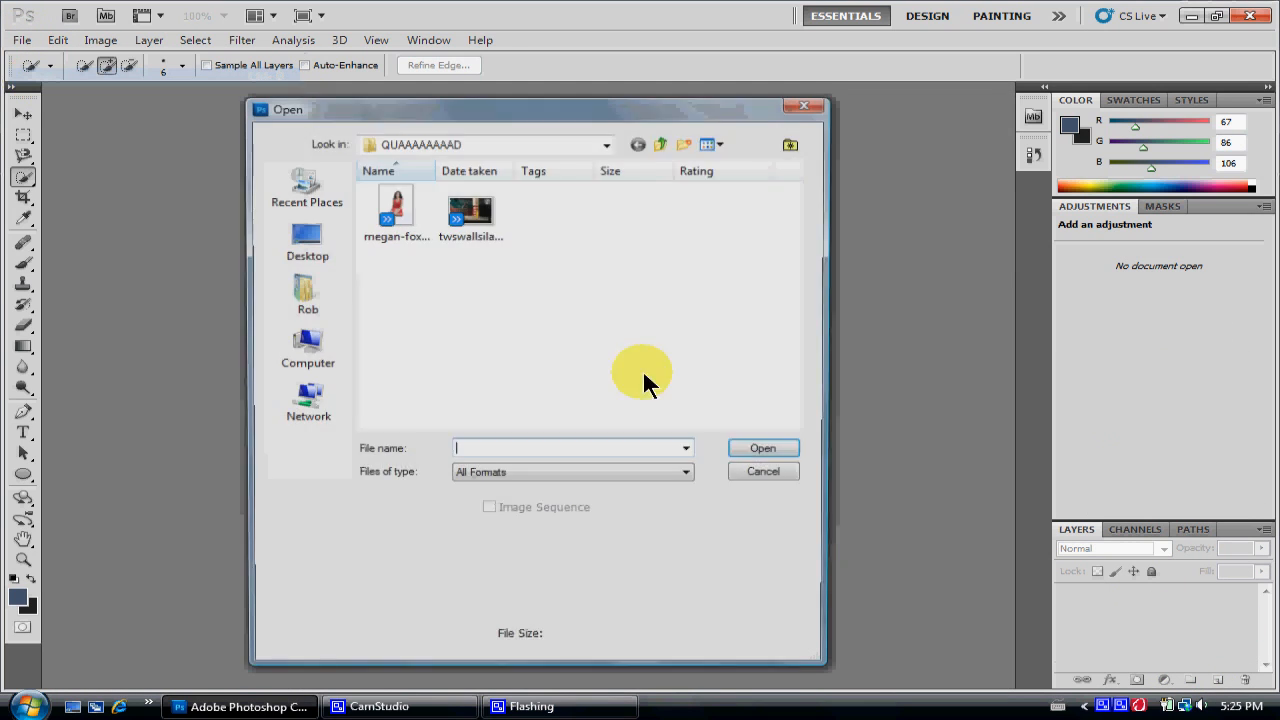
double_click(470, 210)
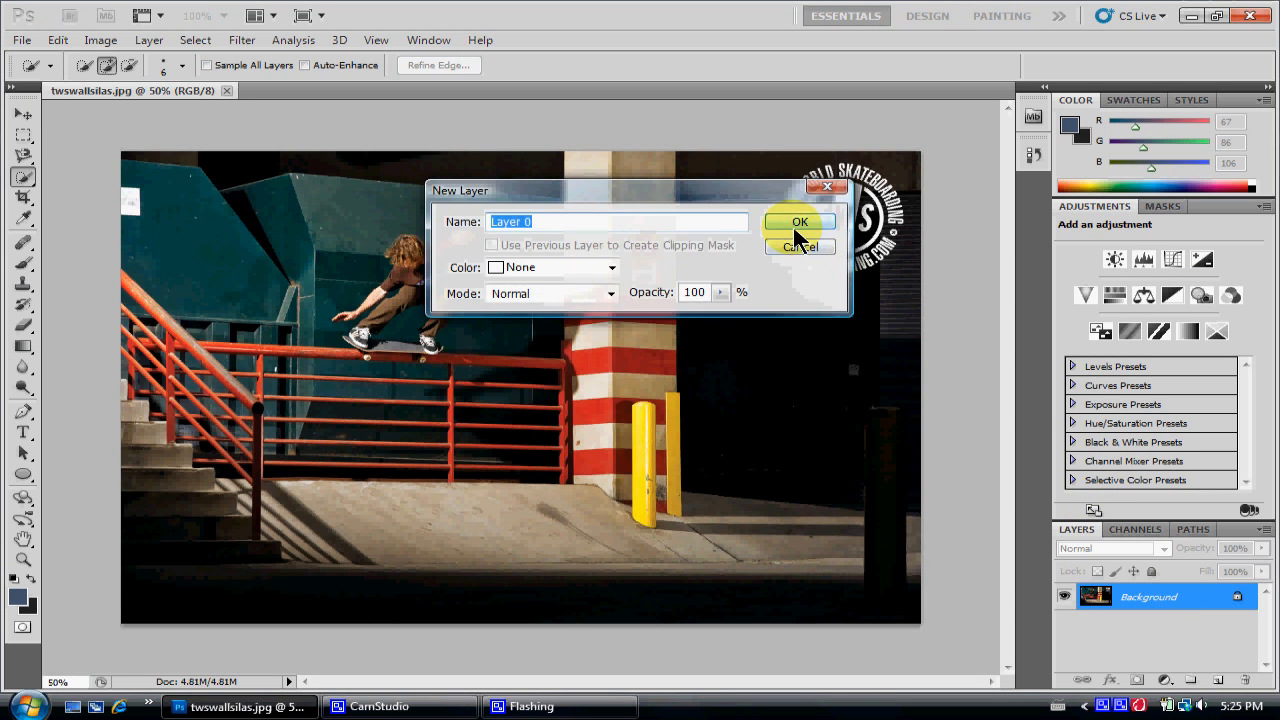
click(798, 220)
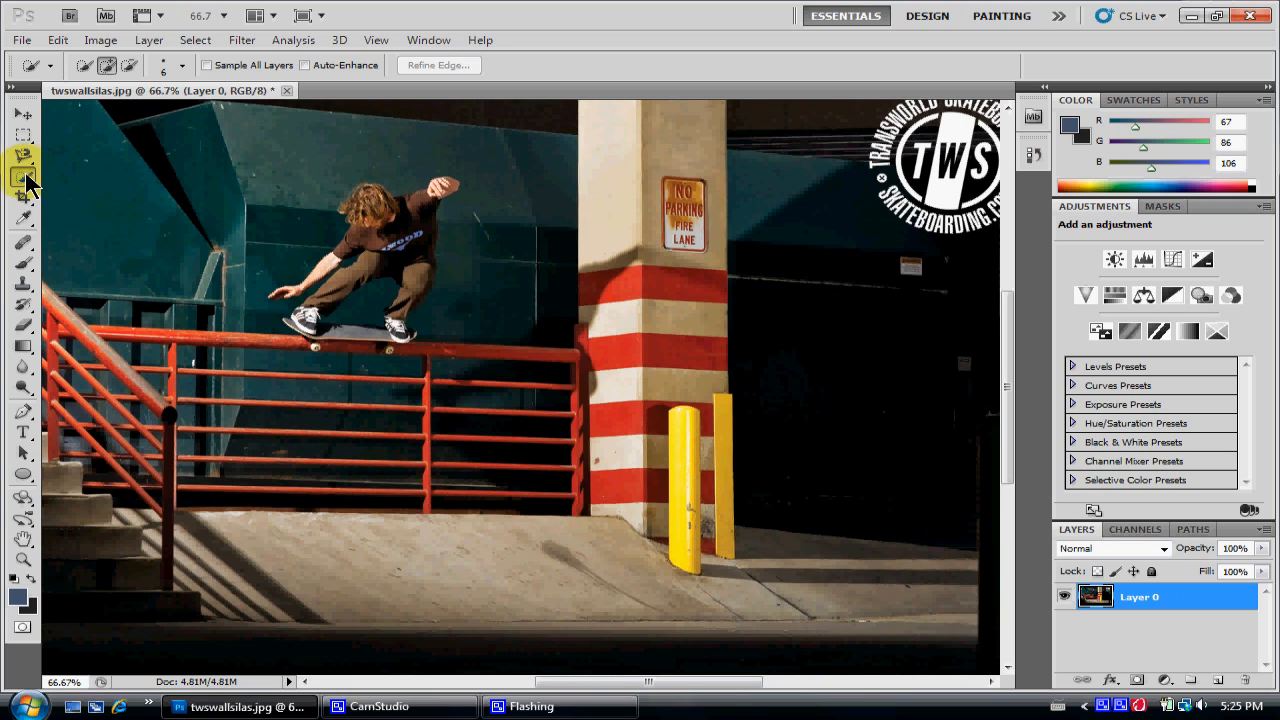
mouse_move(1036, 316)
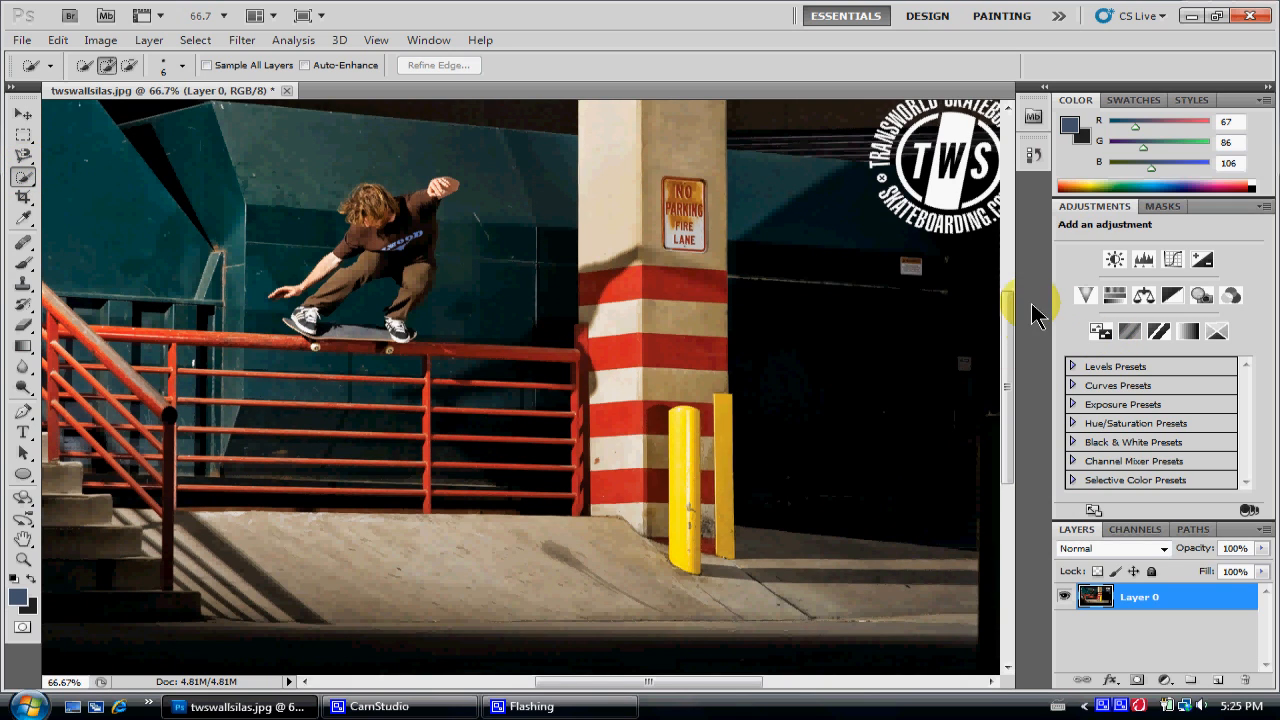
click(1172, 294)
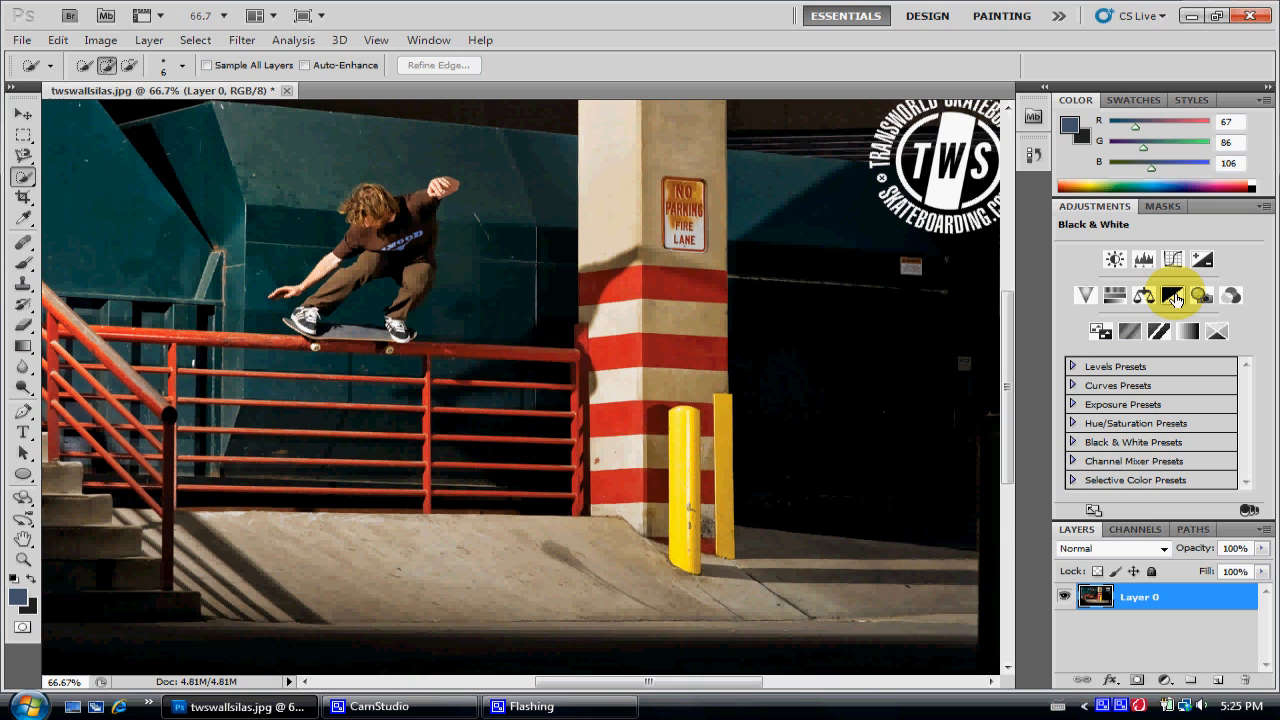
Add a Black & White adjustment layer above Layer 0 to make the photo grayscale
click(1172, 296)
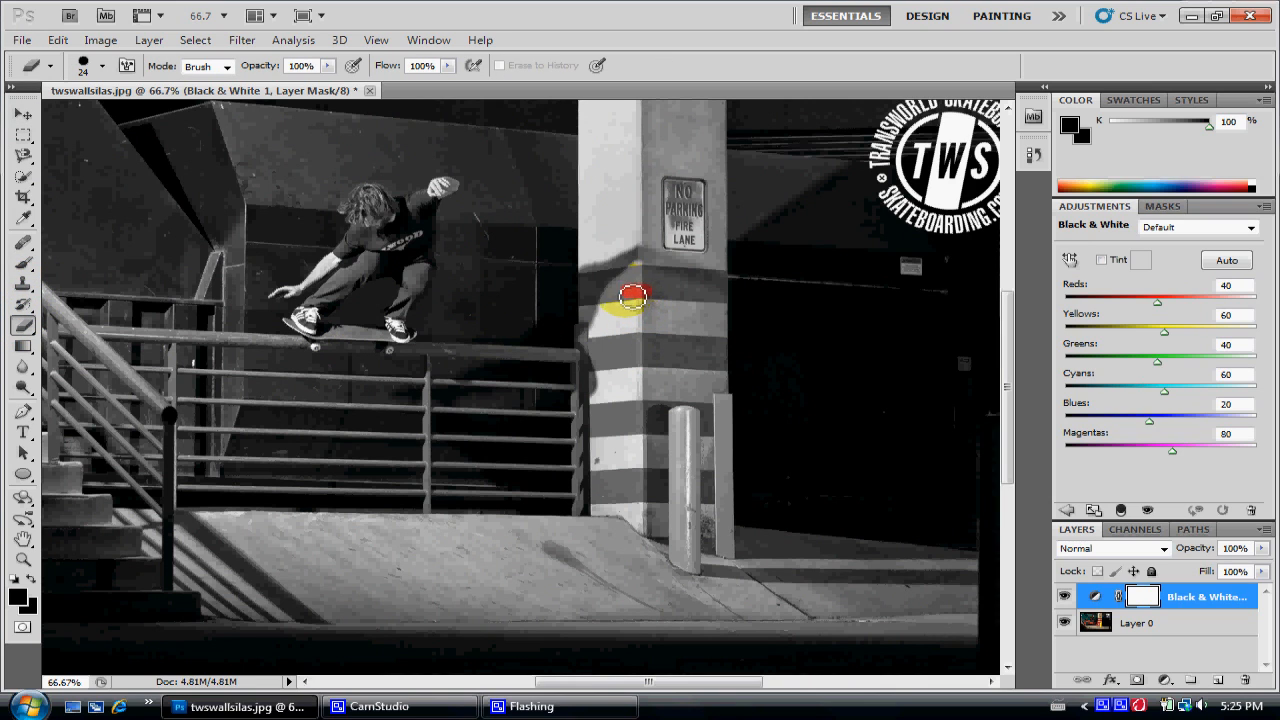
Paint black on the Black & White mask over the upper pillar stripe to restore its red
drag(630, 296, 596, 304)
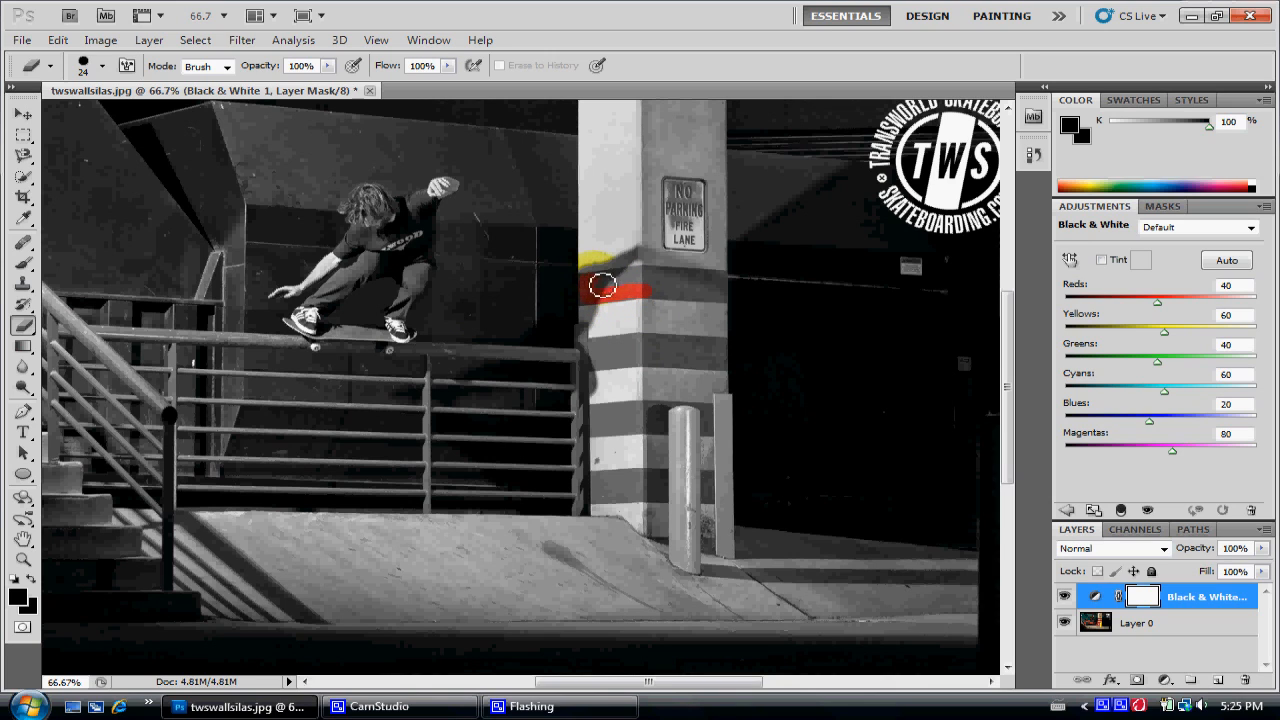
drag(600, 284, 696, 300)
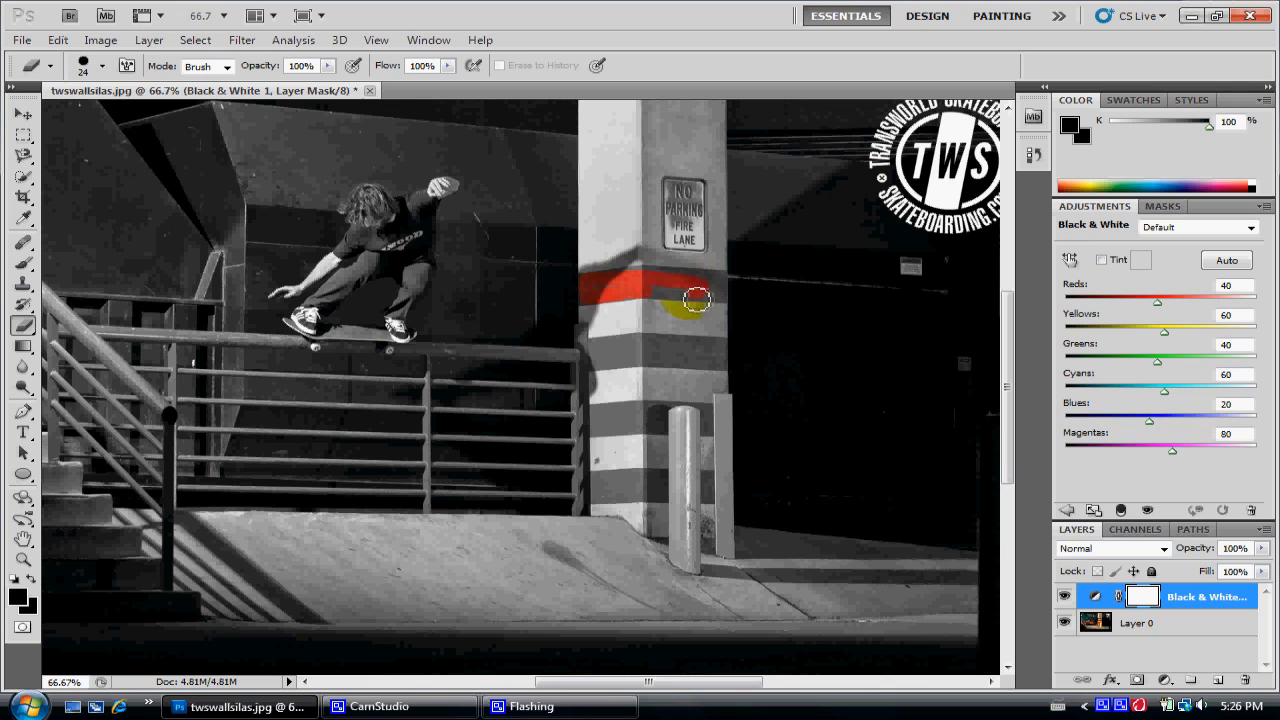
drag(696, 300, 630, 298)
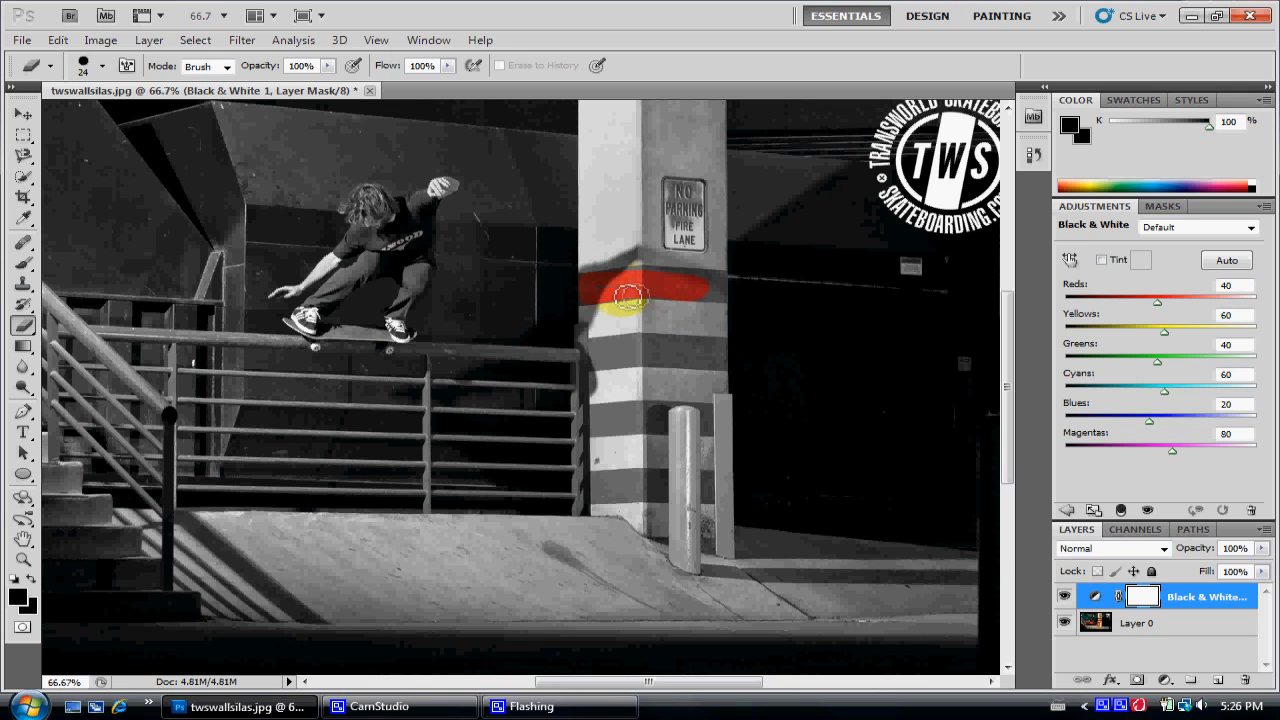
drag(628, 296, 592, 304)
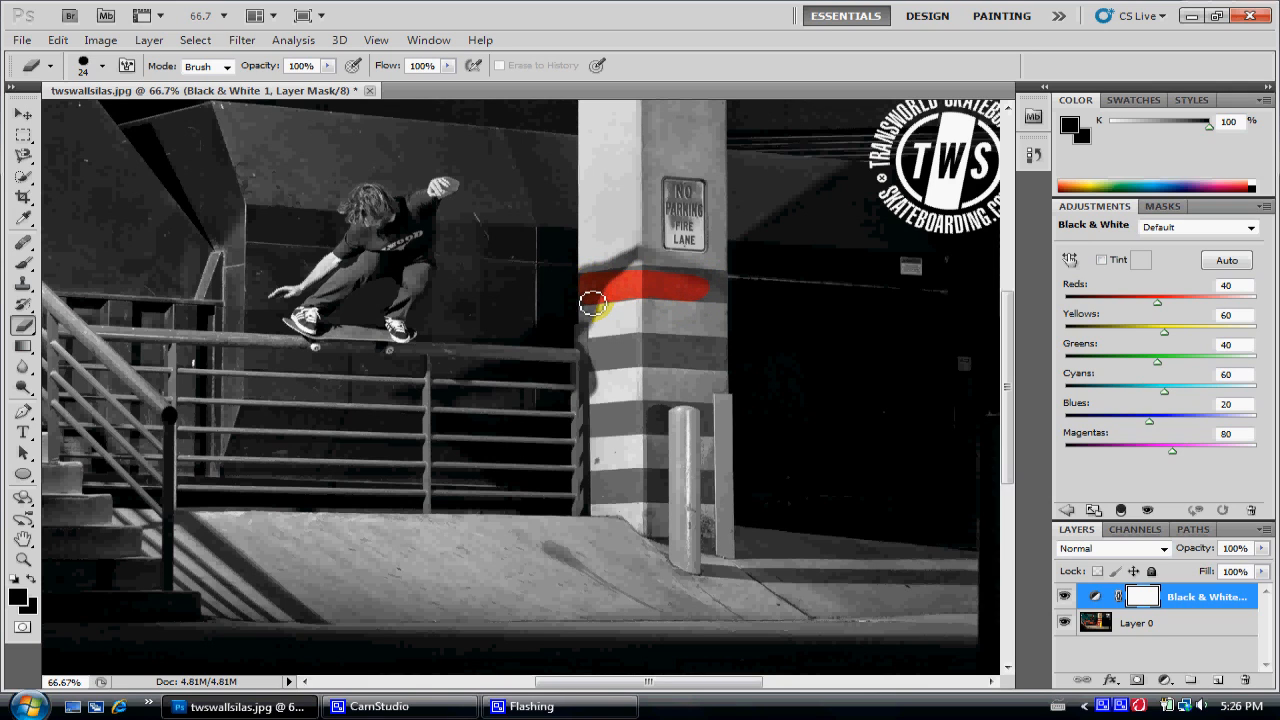
drag(596, 304, 624, 300)
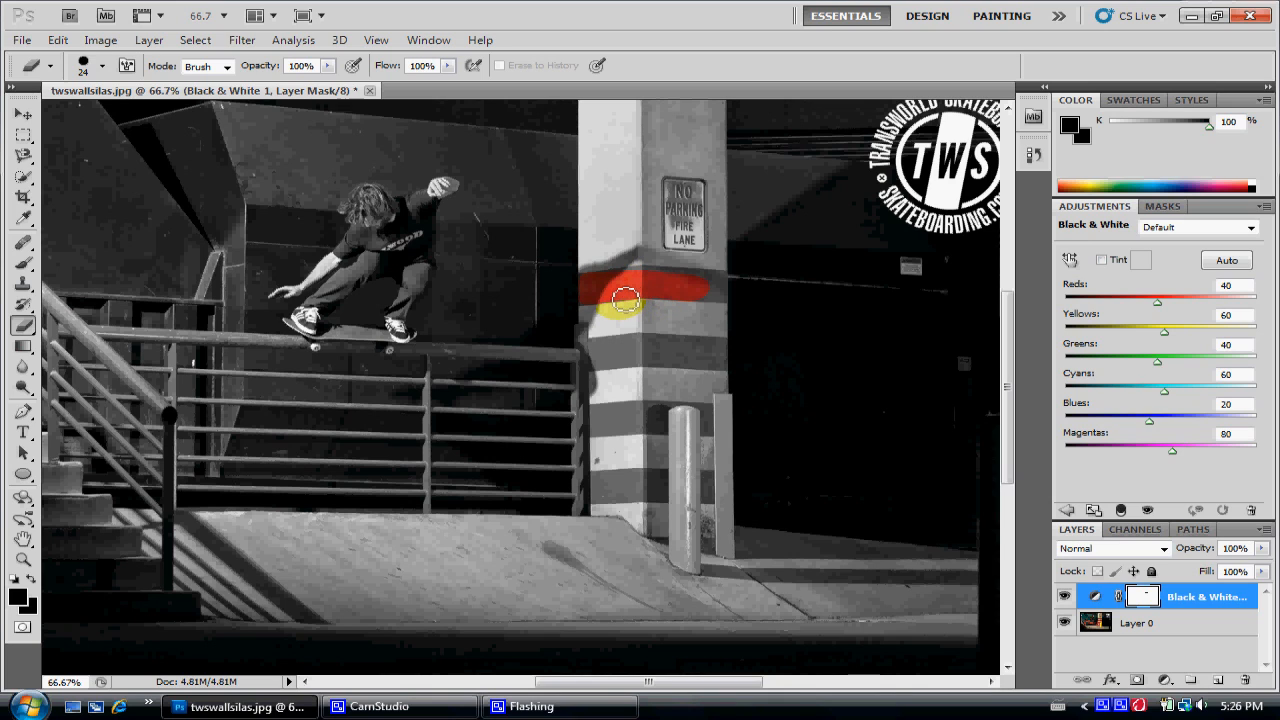
drag(620, 300, 590, 288)
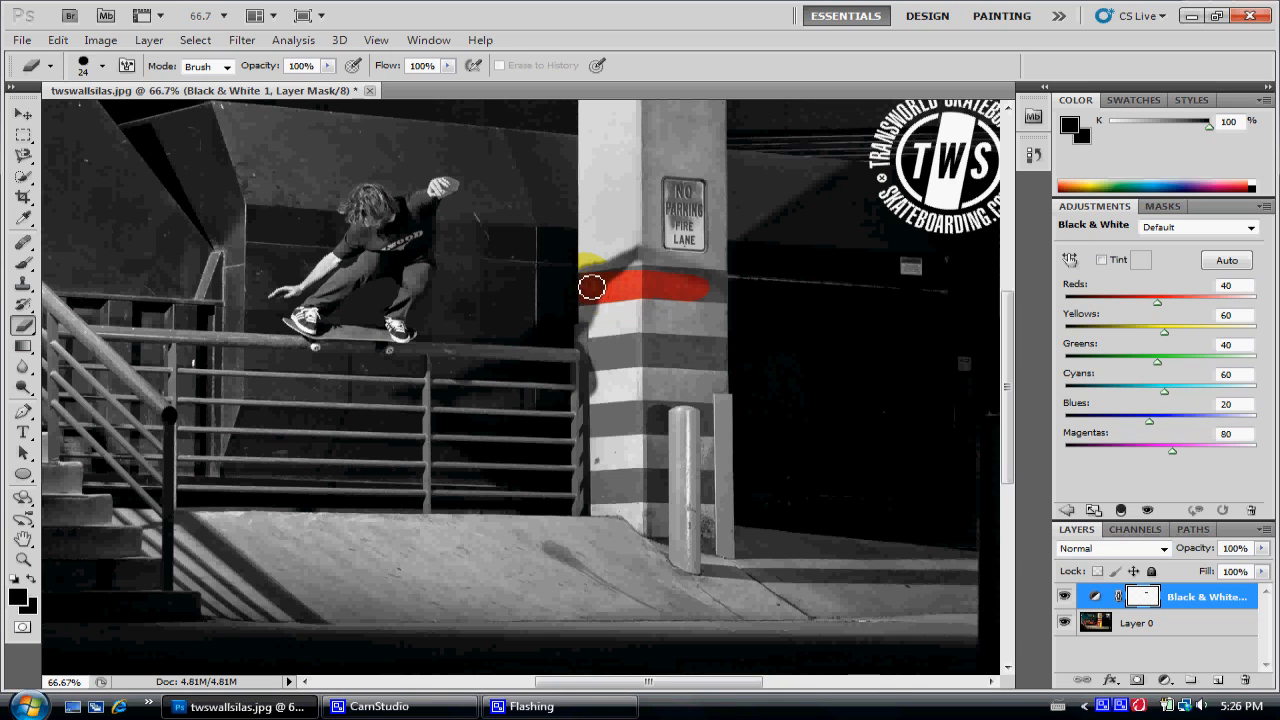
drag(592, 288, 692, 284)
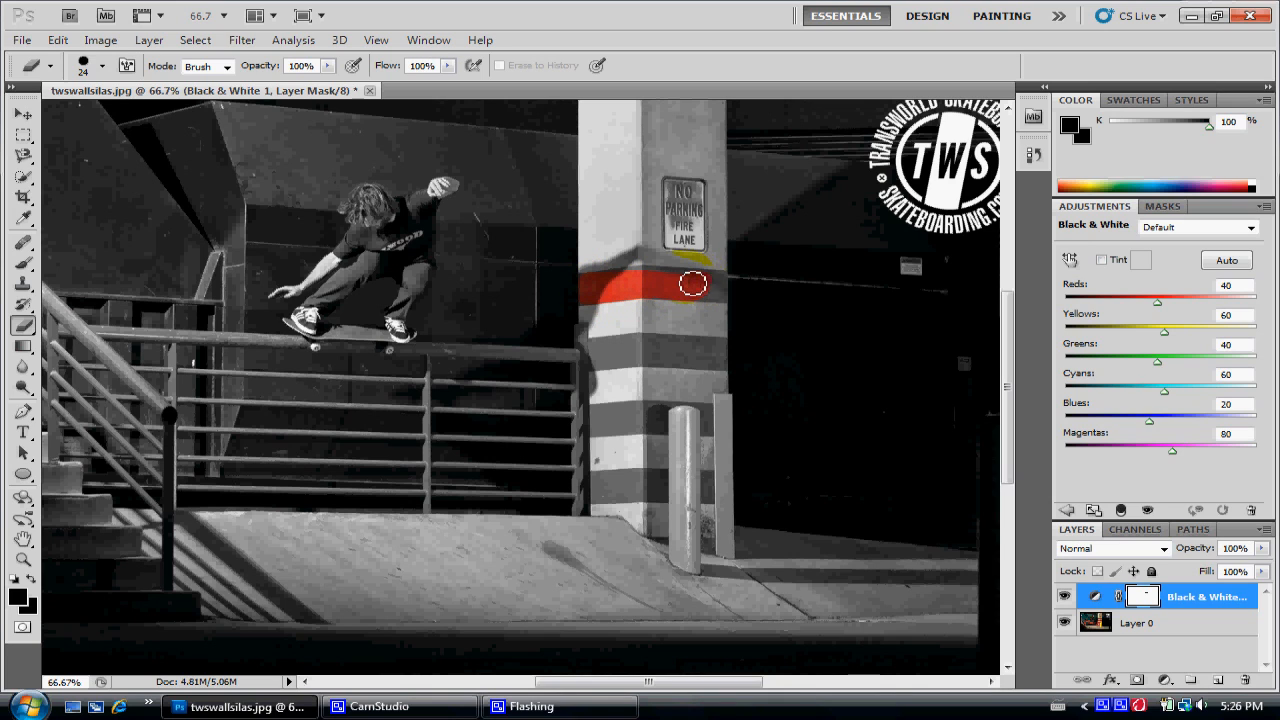
drag(692, 284, 636, 278)
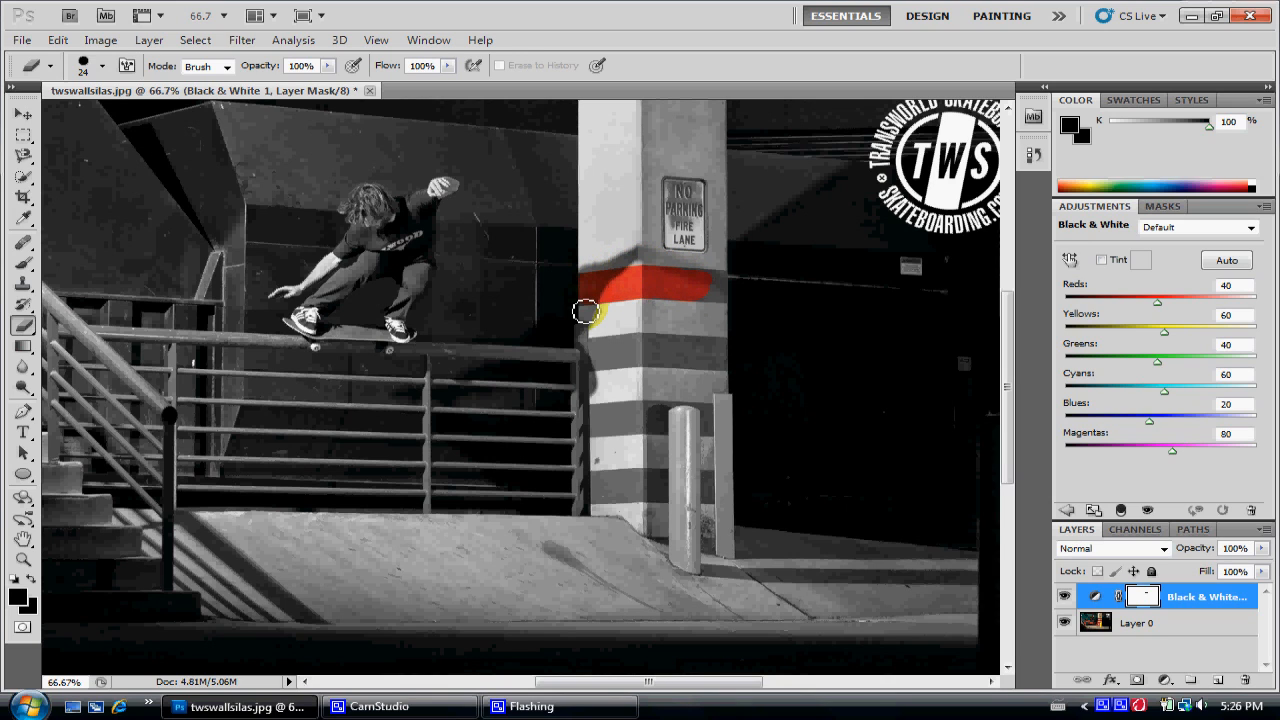
drag(584, 310, 720, 300)
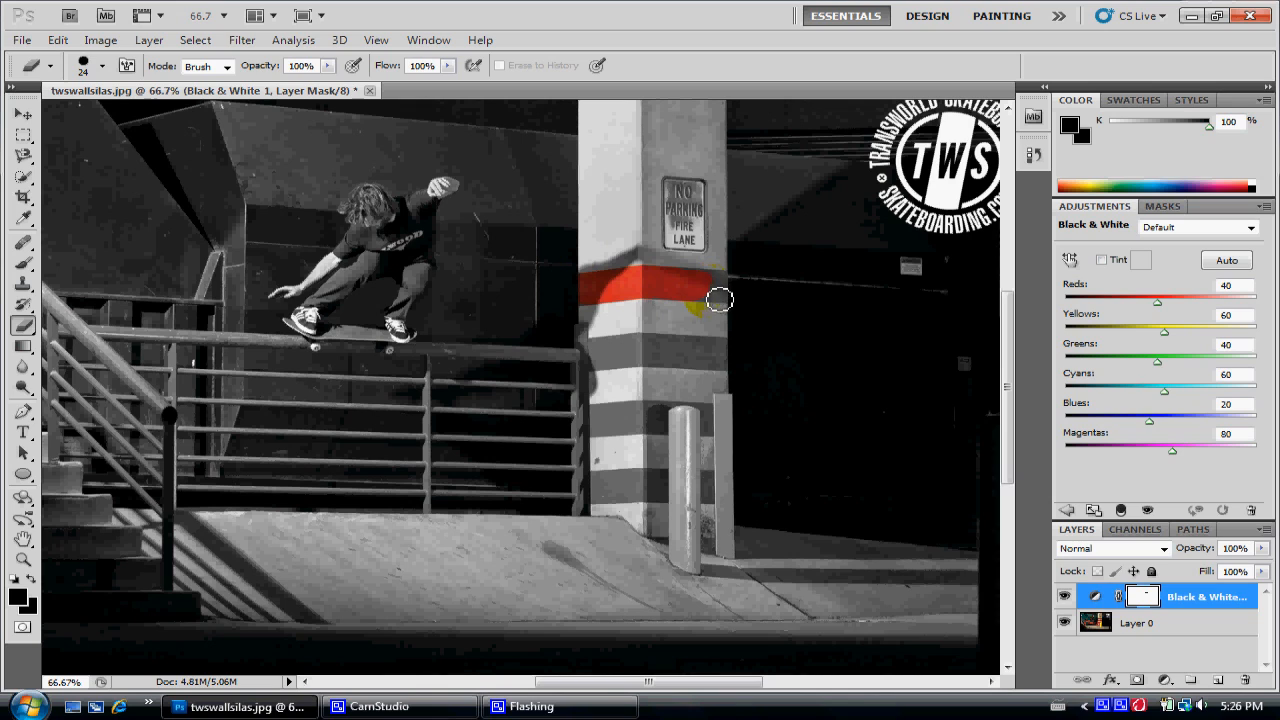
drag(720, 300, 704, 292)
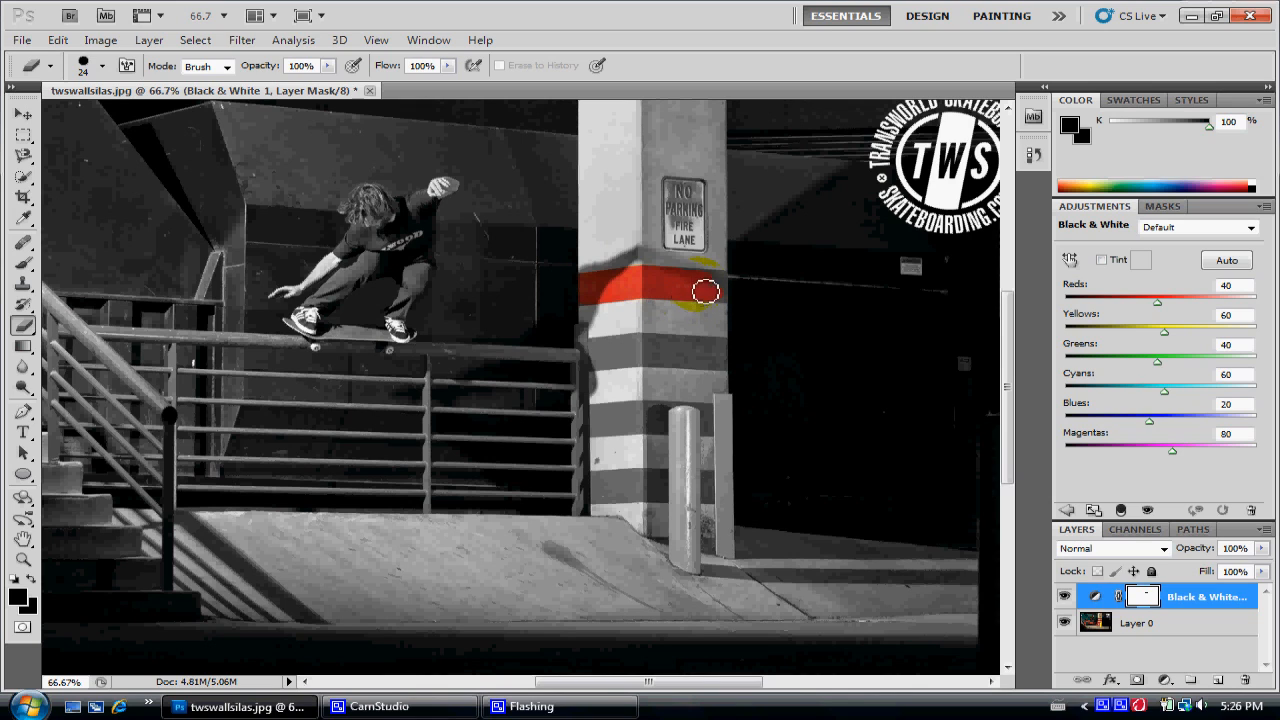
drag(704, 292, 724, 300)
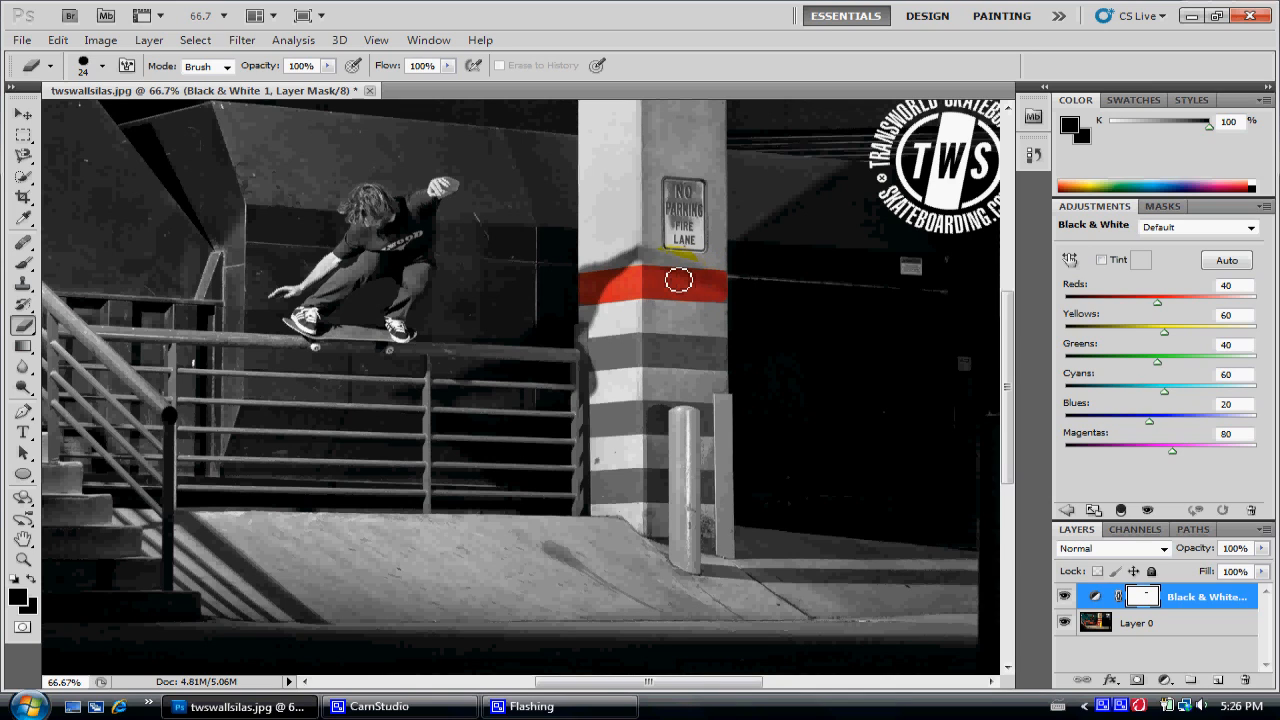
drag(678, 280, 732, 300)
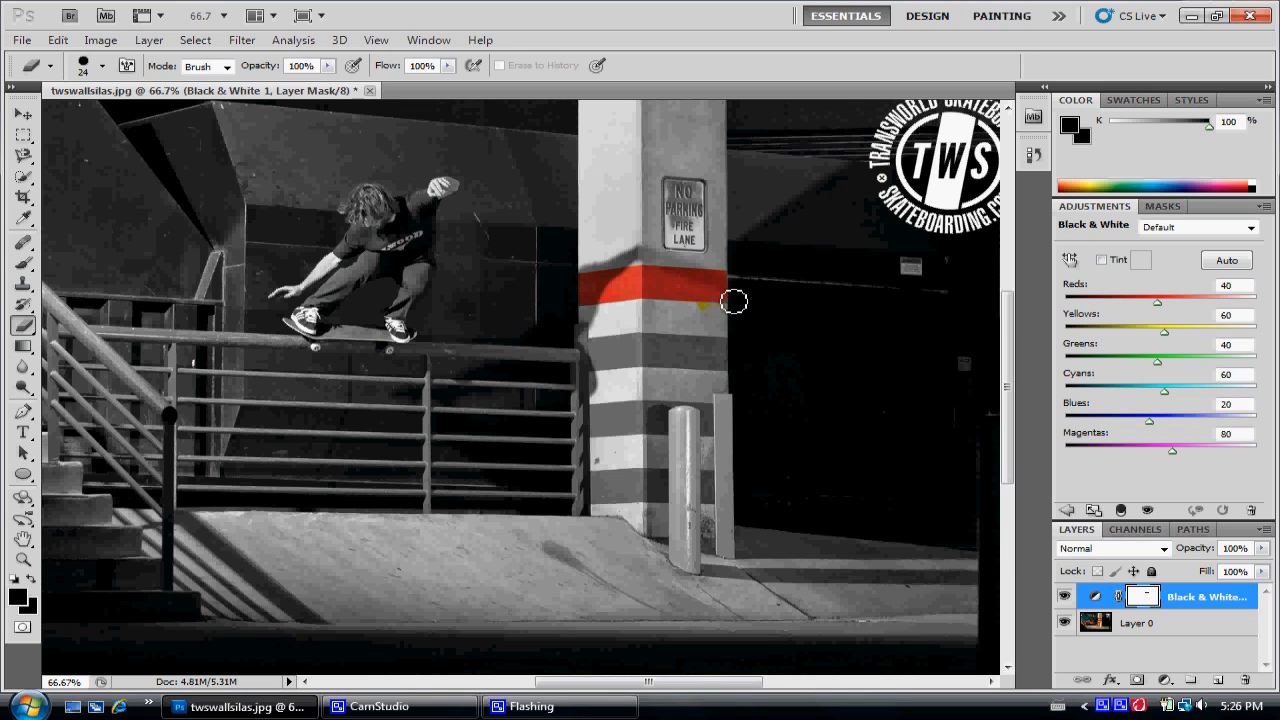
drag(736, 300, 630, 296)
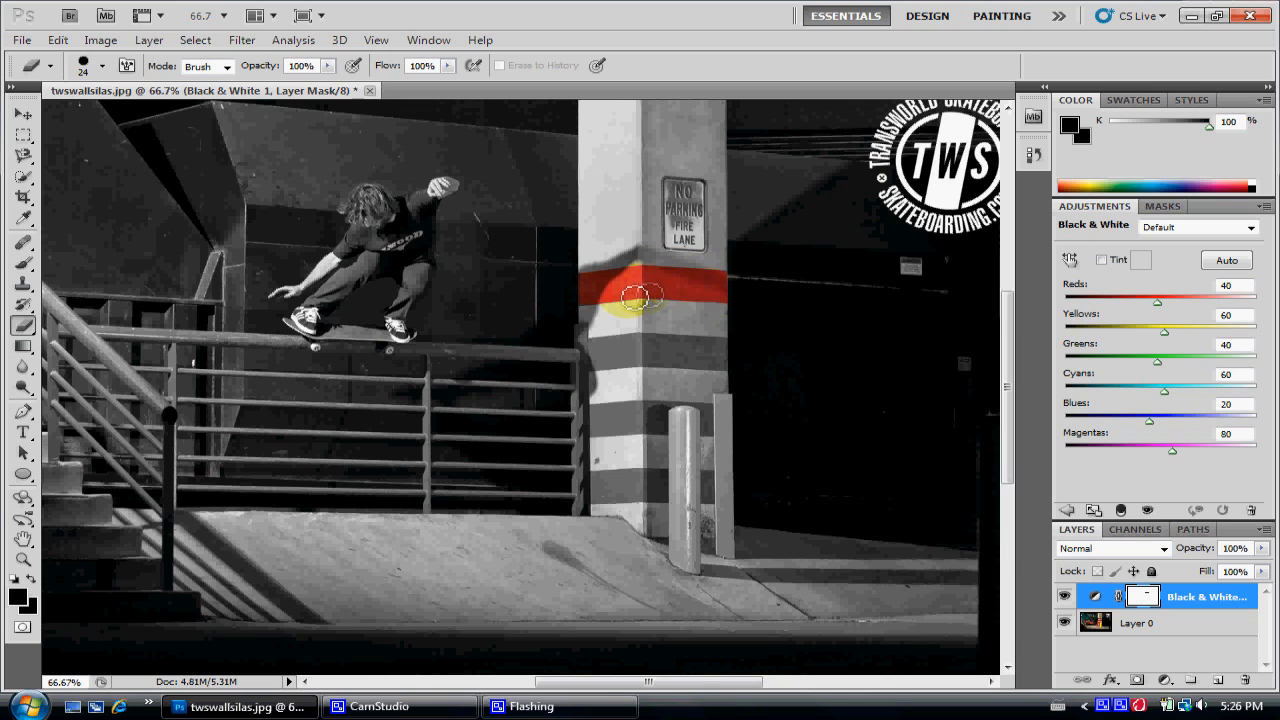
drag(640, 296, 732, 284)
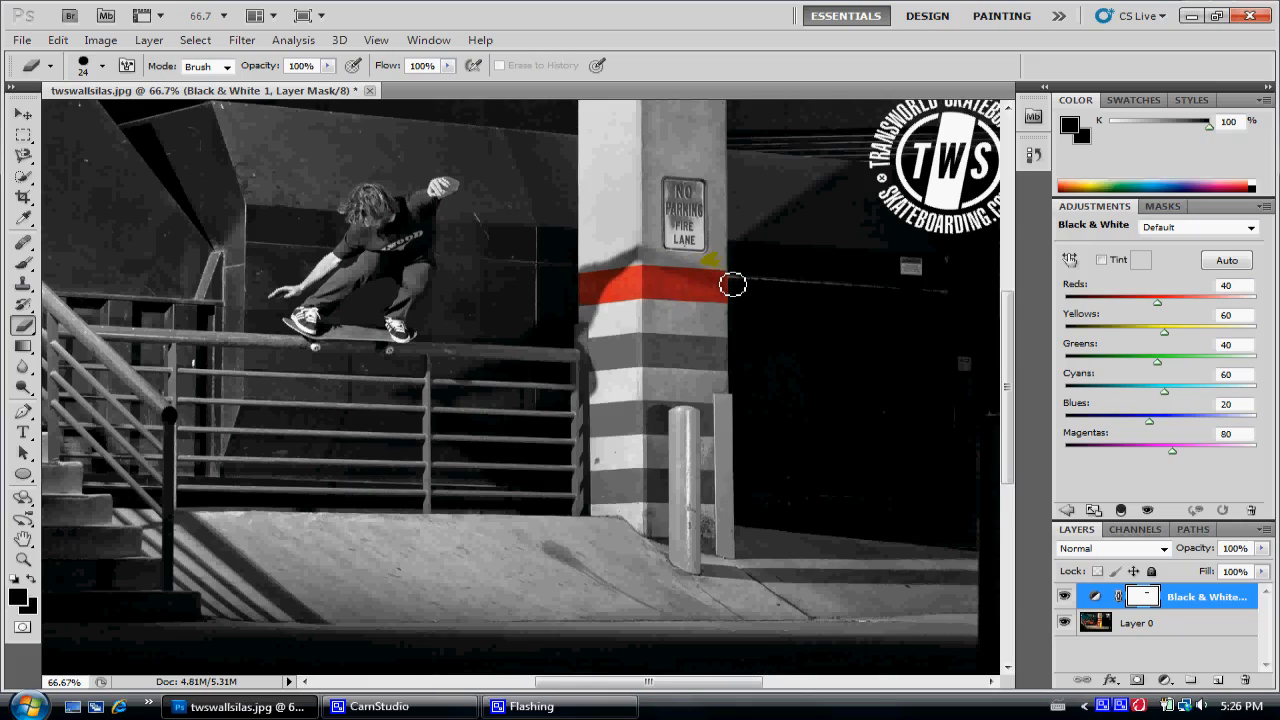